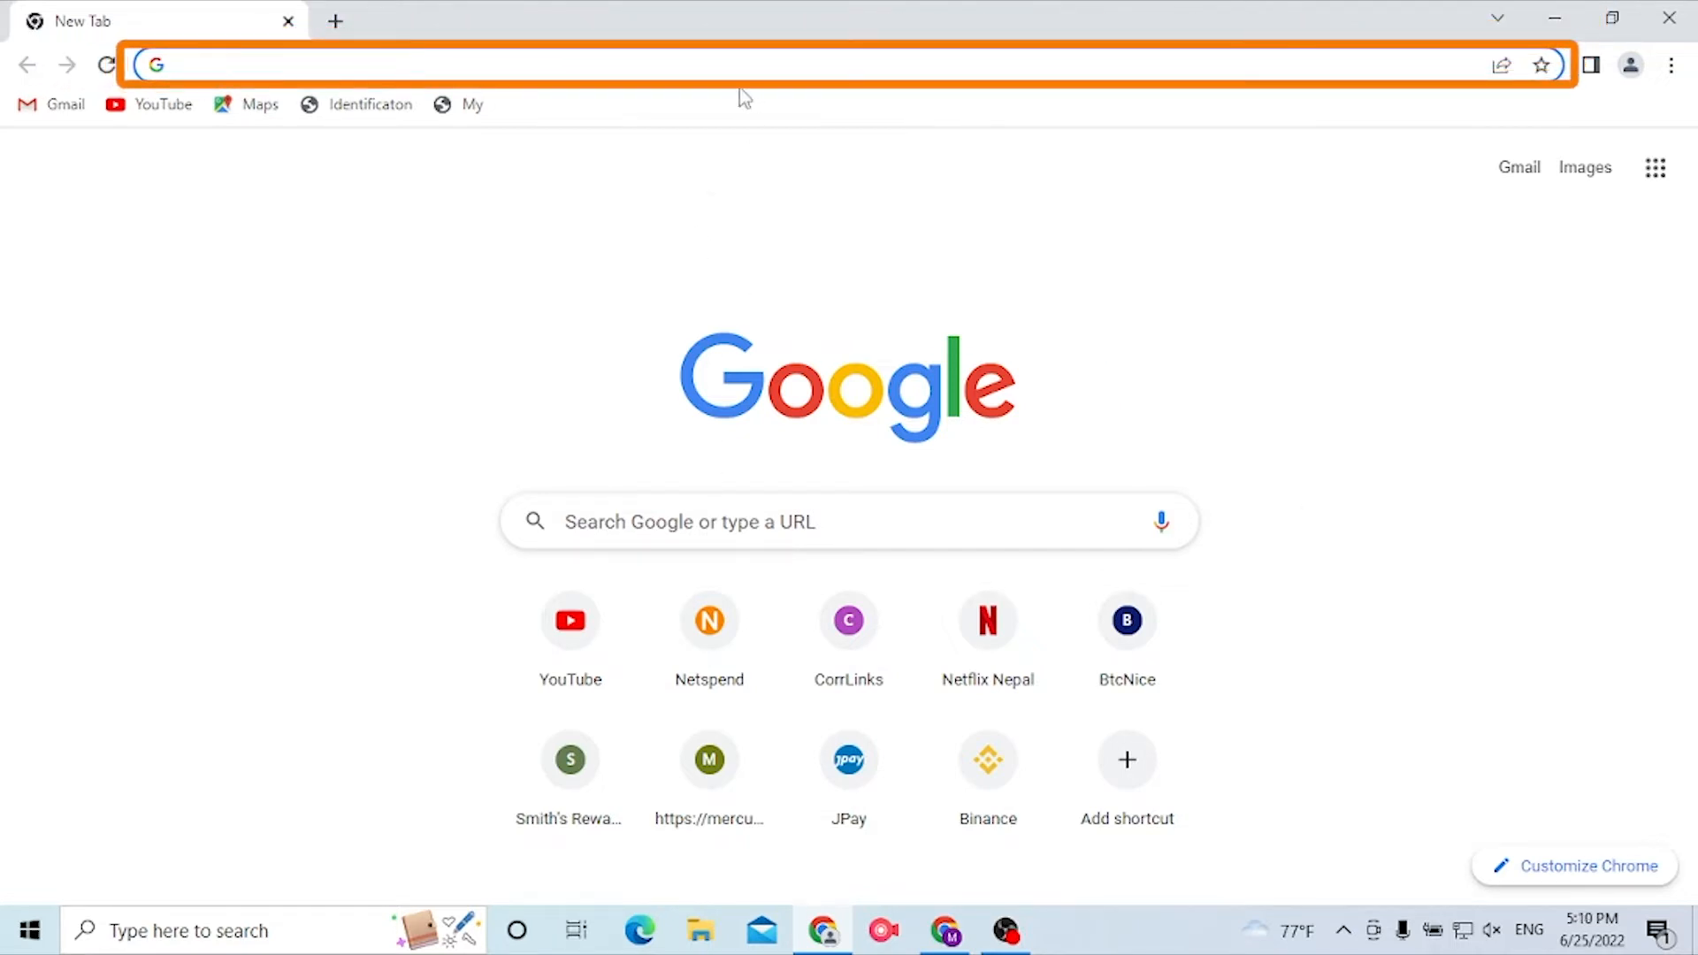
Load corrlinks.com, then Google 'corrlinks sign up' in a second tab and return to the first tab.
{"action": "left_click", "coordinate": [735, 63]}
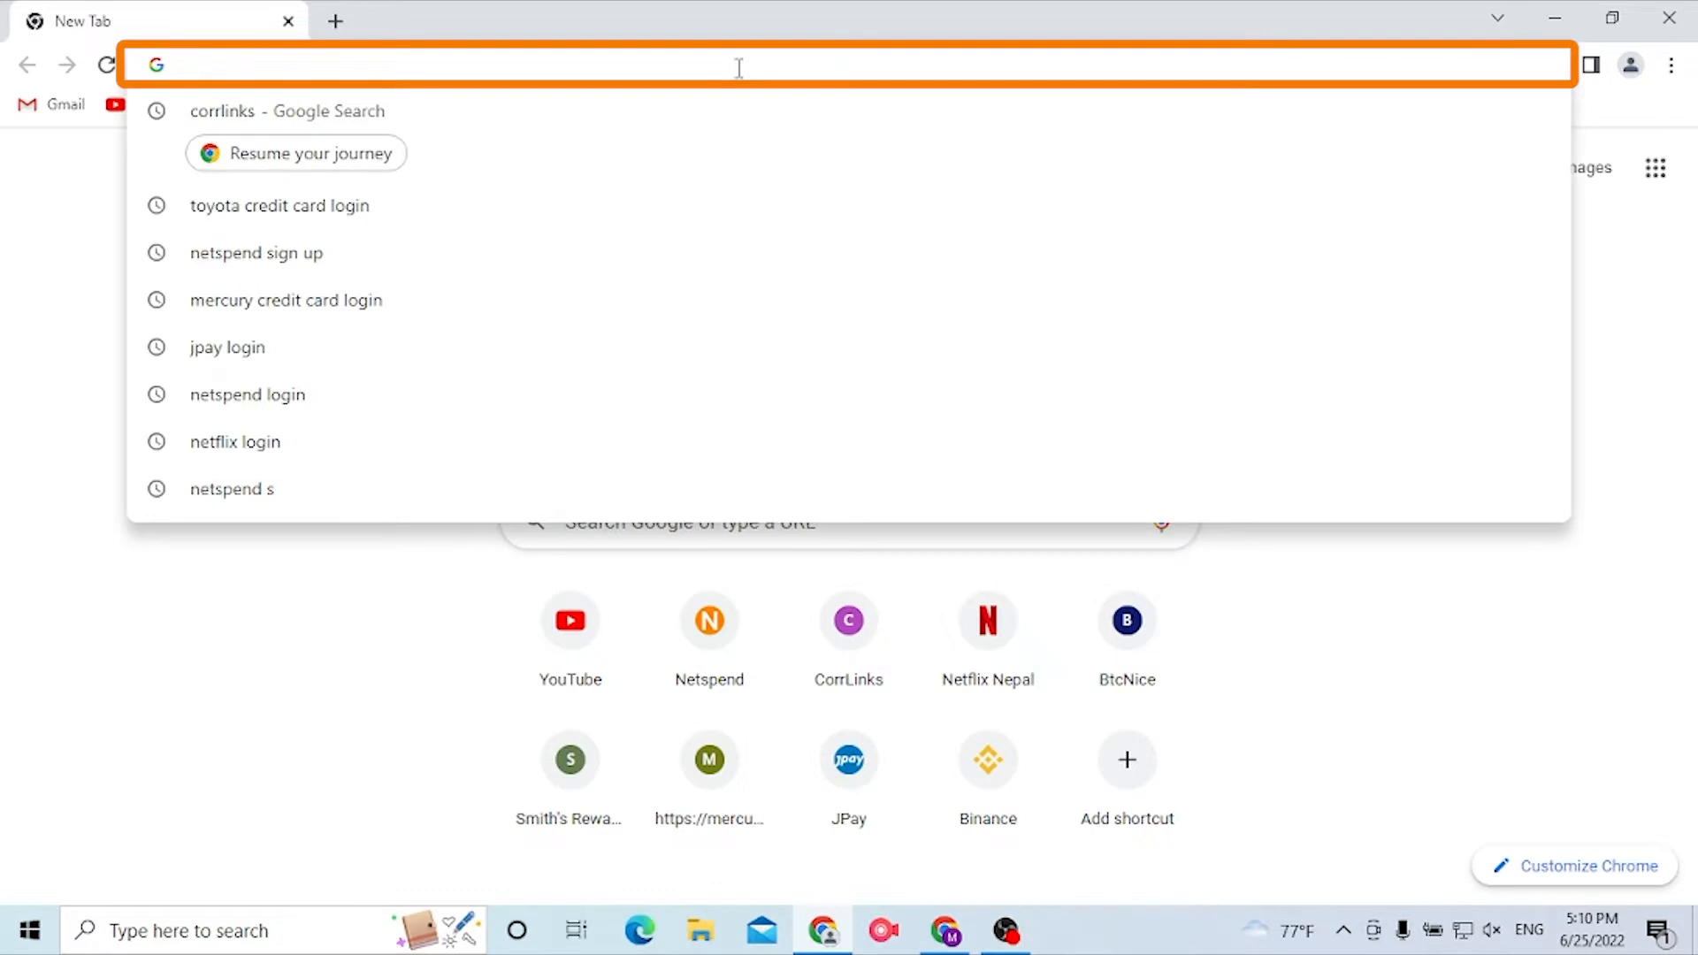
{"action": "type", "text": "corrlinks.com"}
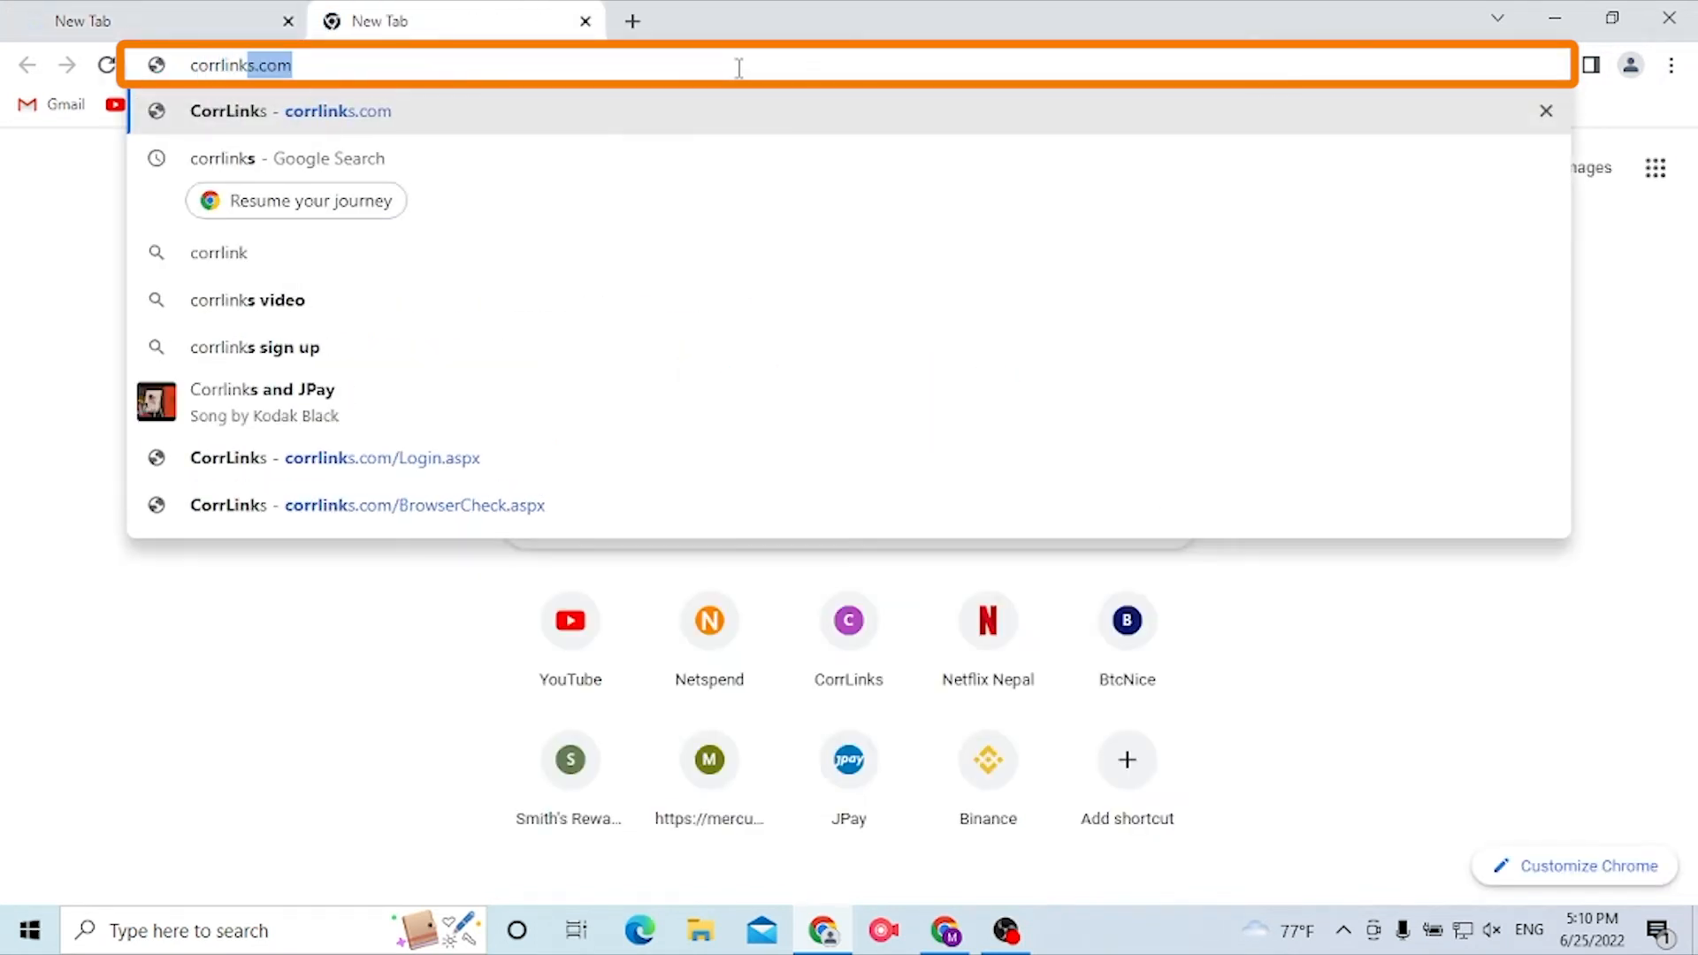
{"action": "type", "text": "corrlinks sing"}
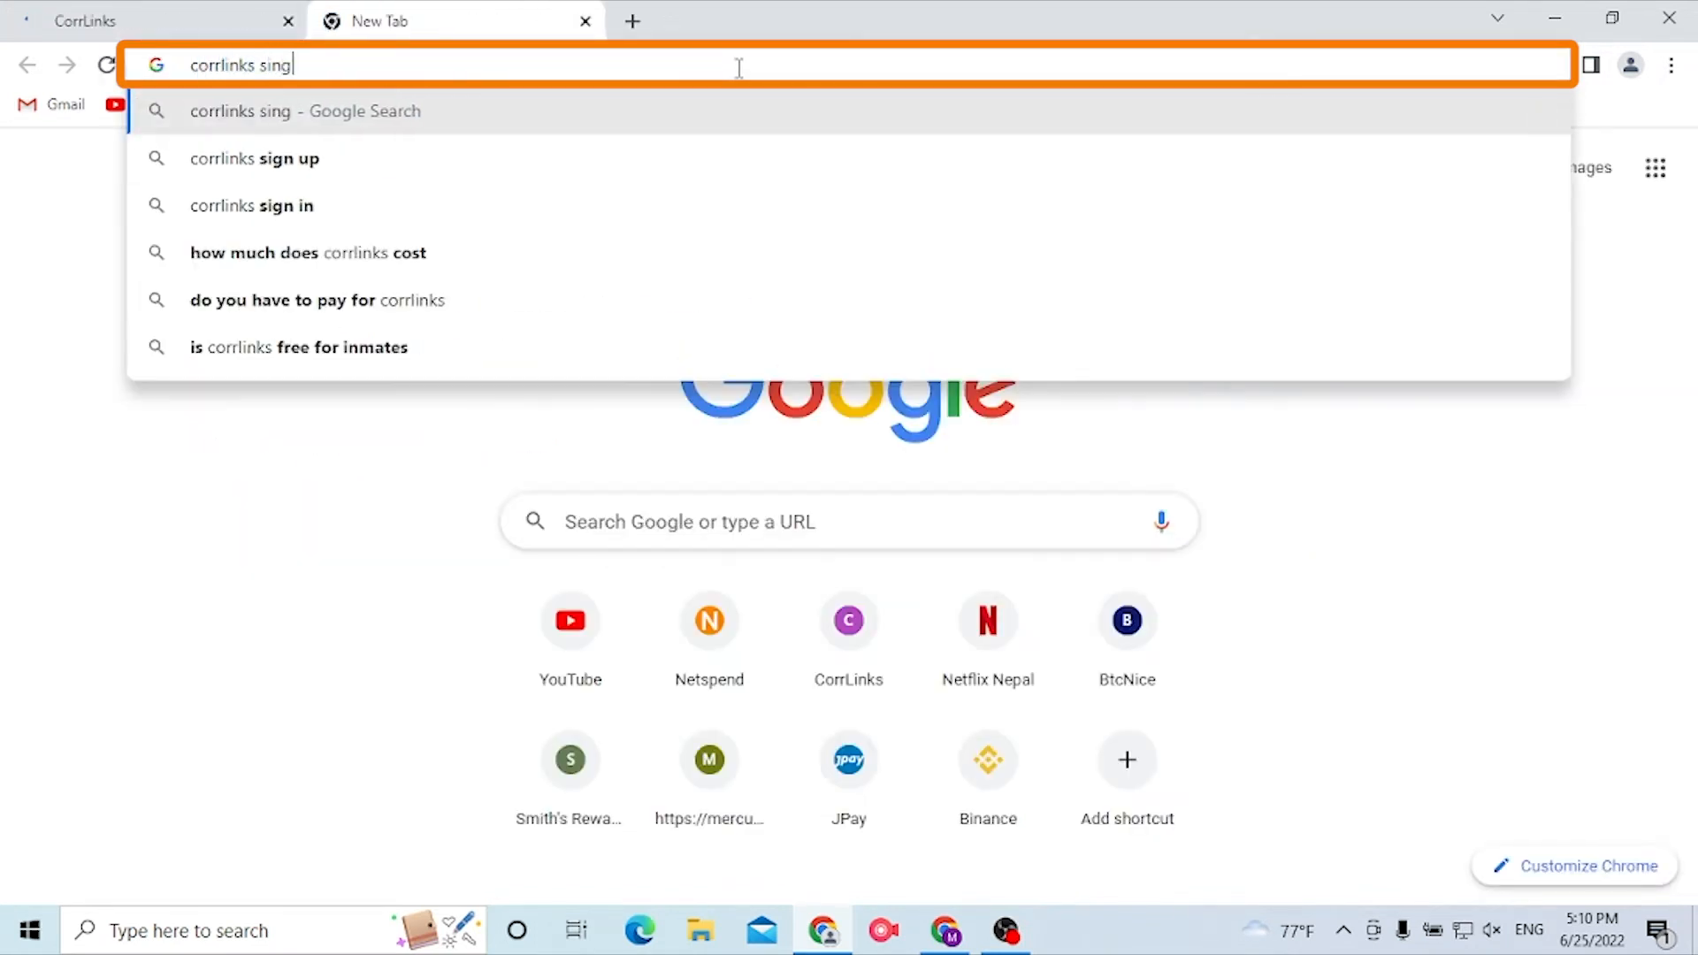
{"action": "left_click", "coordinate": [255, 158]}
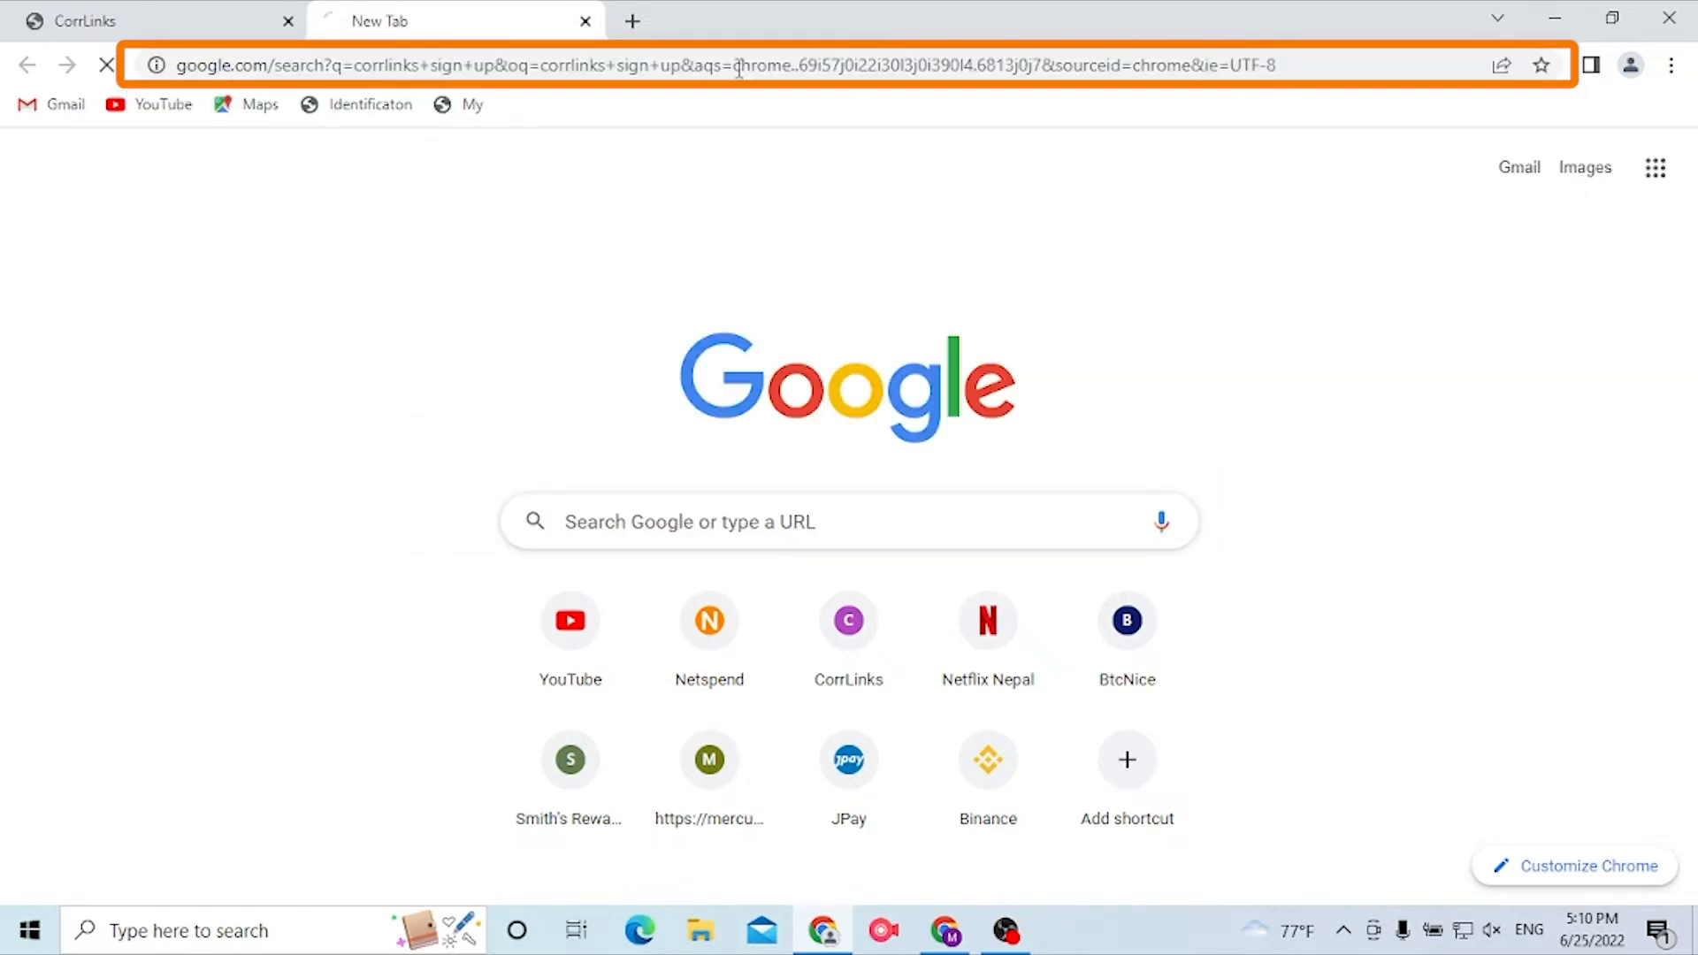
{"action": "left_click", "coordinate": [129, 21]}
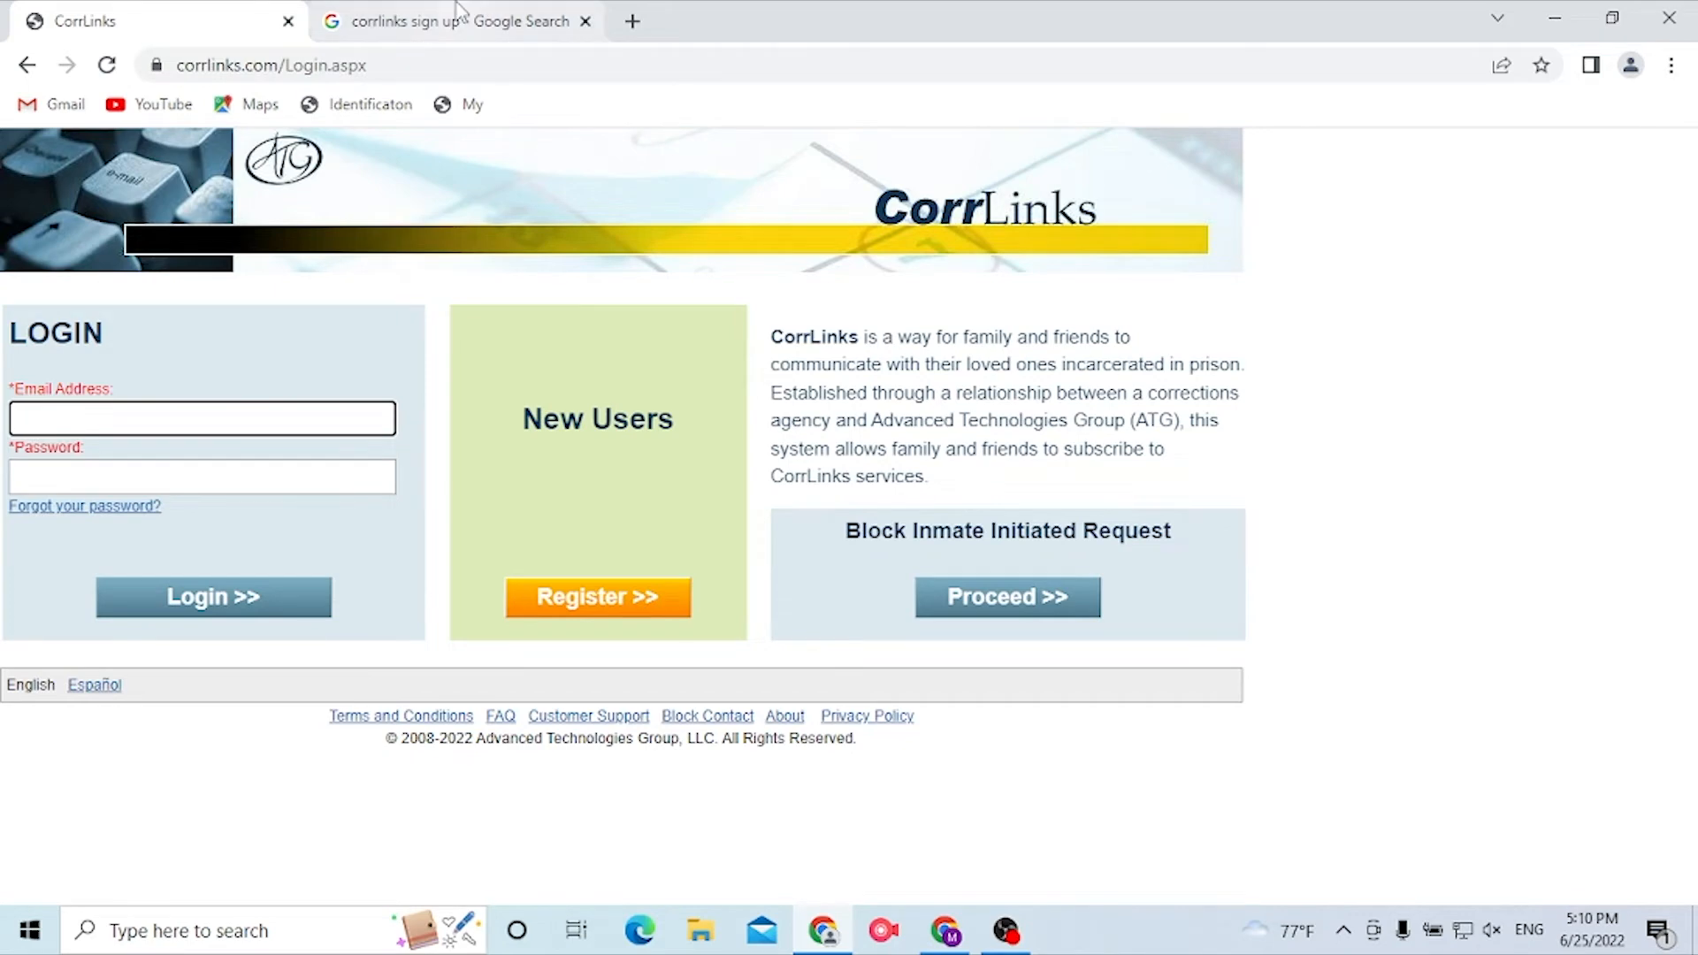
Follow the 'Registration Page - CorrLinks' result and choose Register >> on the login page.
{"action": "left_click", "coordinate": [455, 21]}
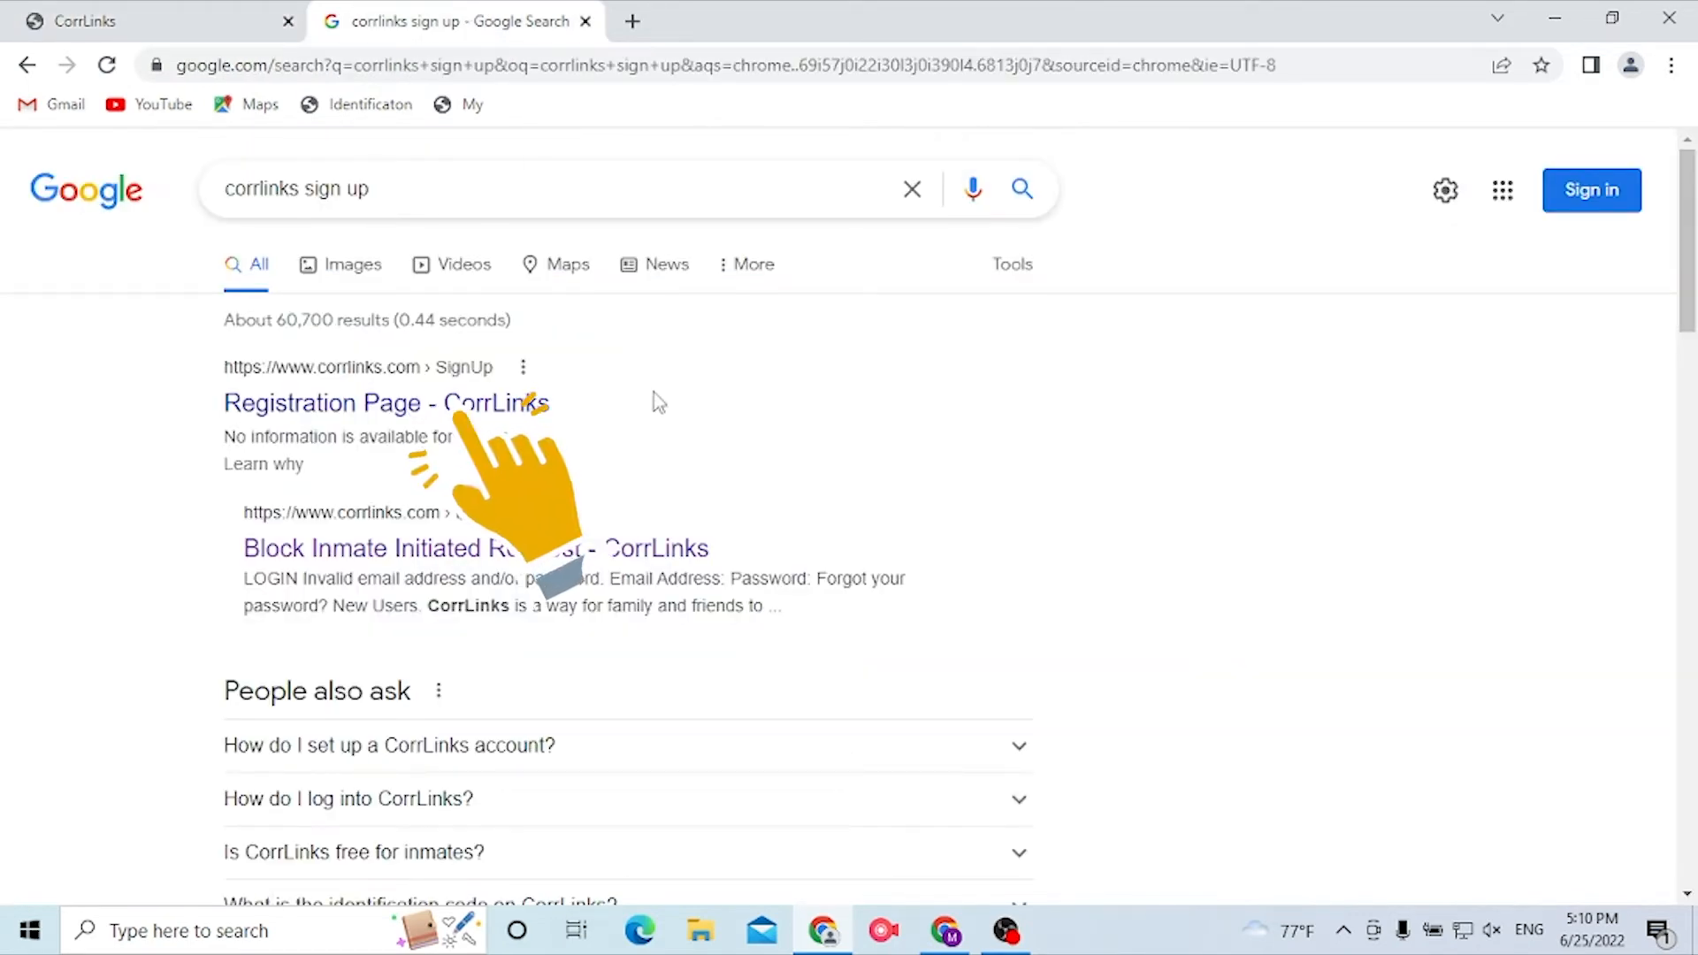
{"action": "mouse_move", "coordinate": [386, 404]}
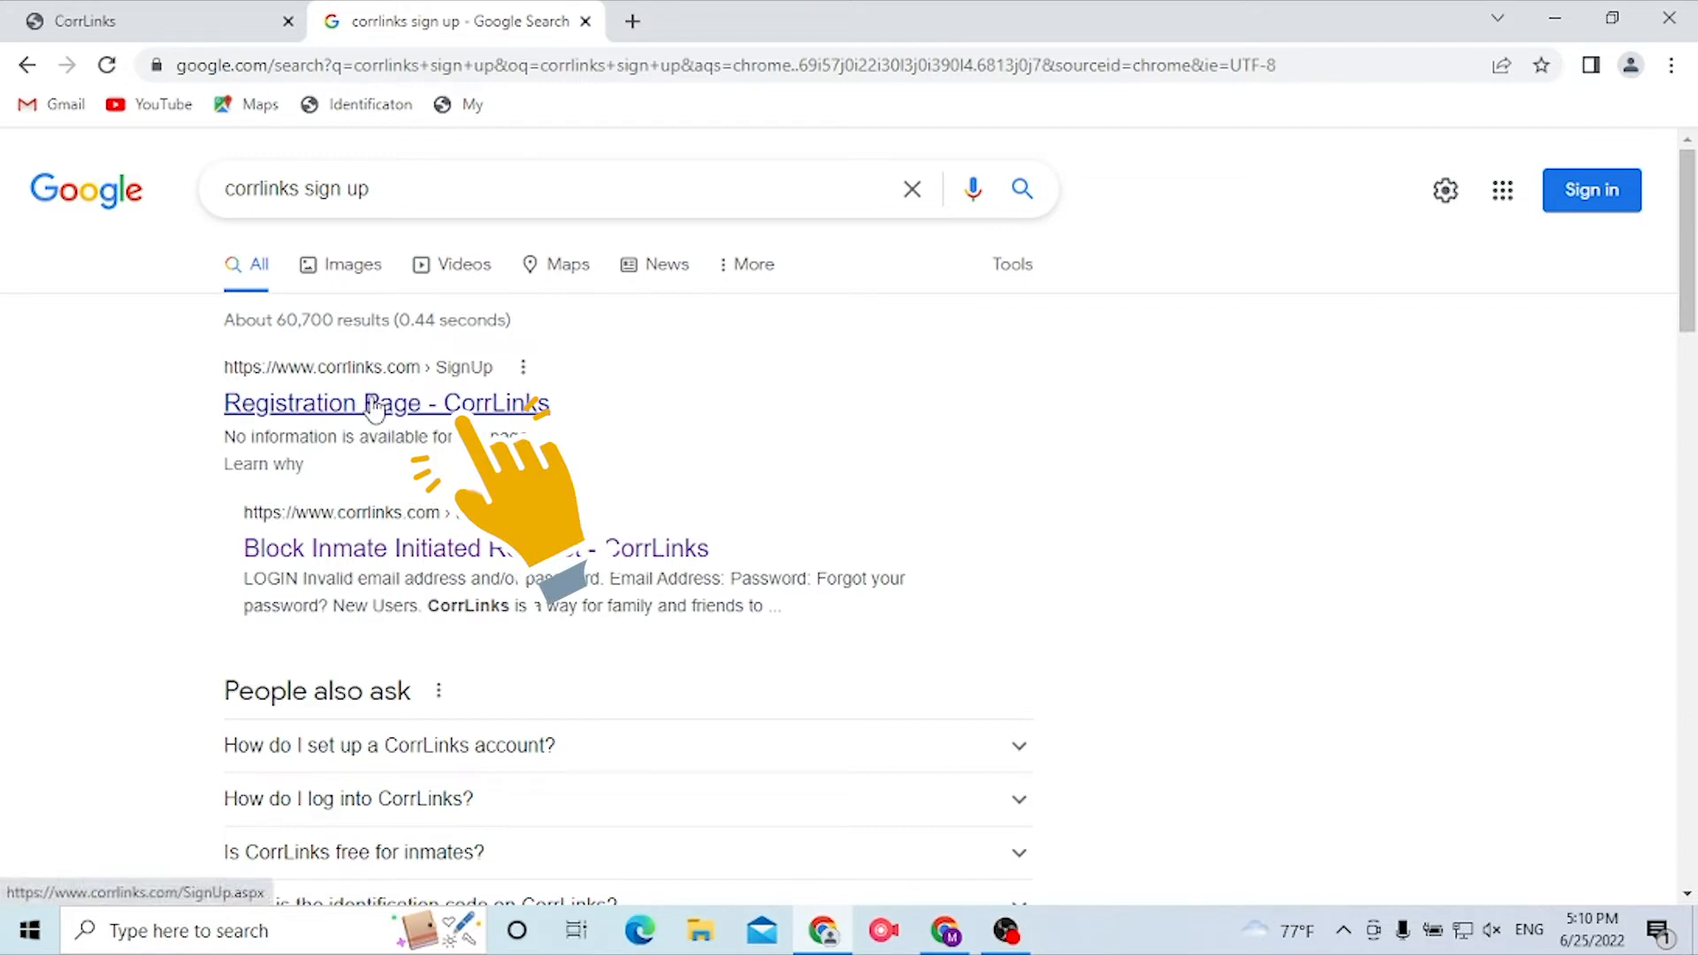
{"action": "left_click", "coordinate": [386, 404]}
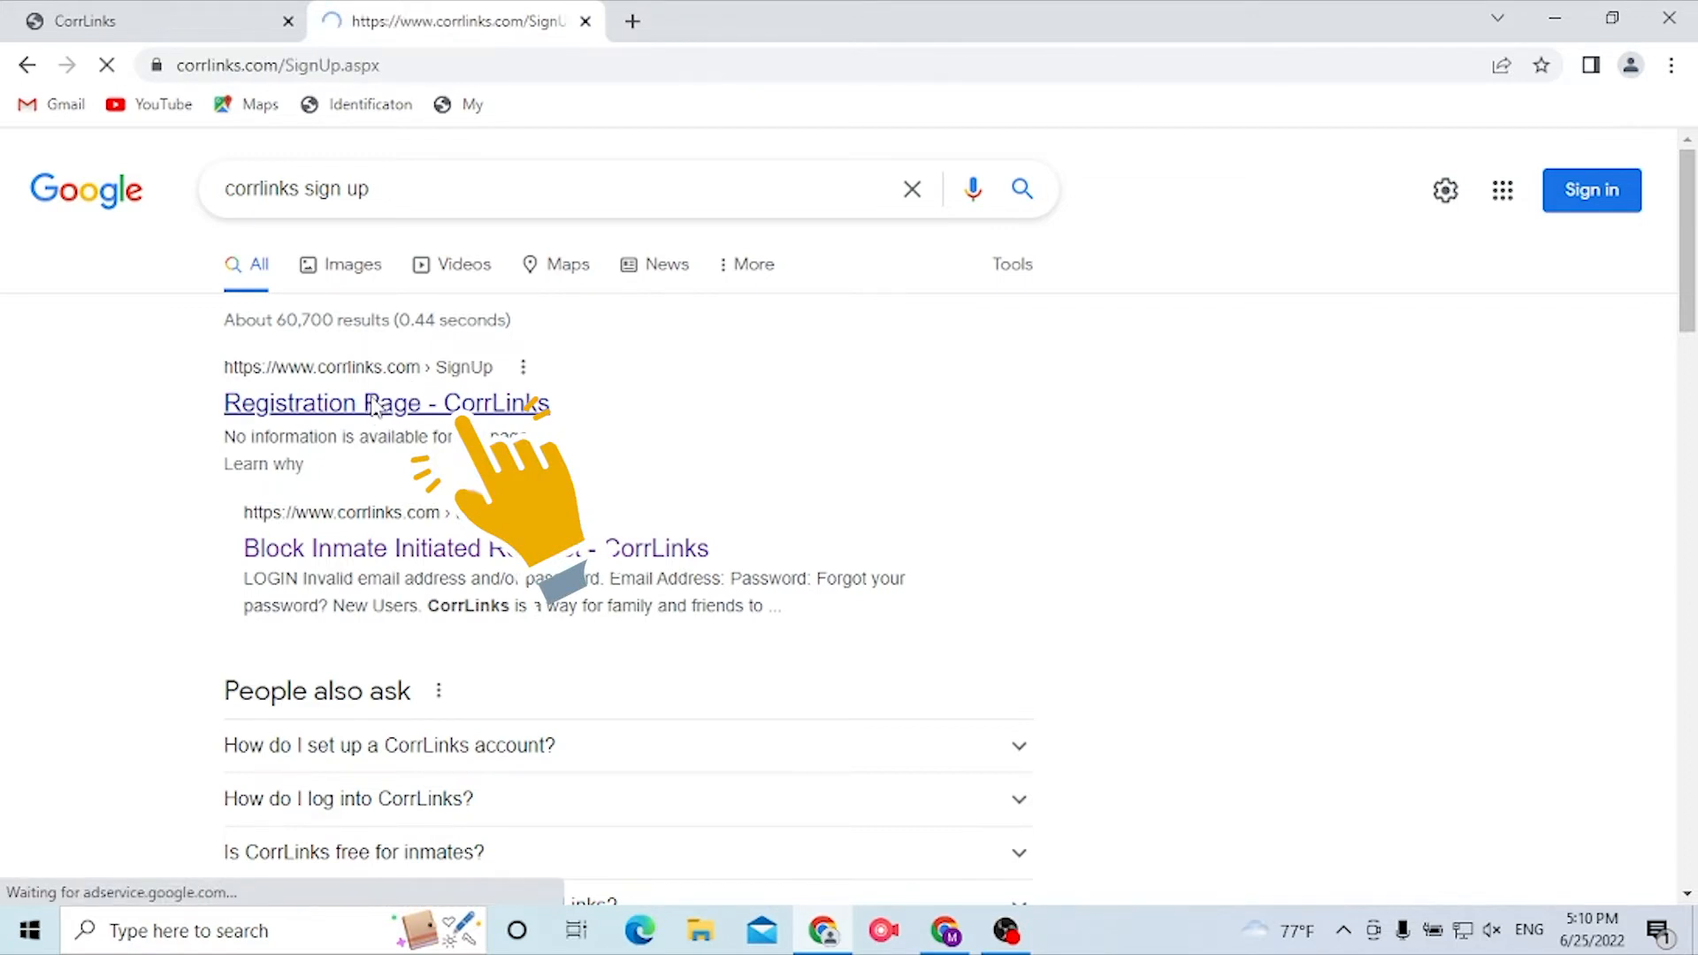
{"action": "left_click", "coordinate": [388, 403]}
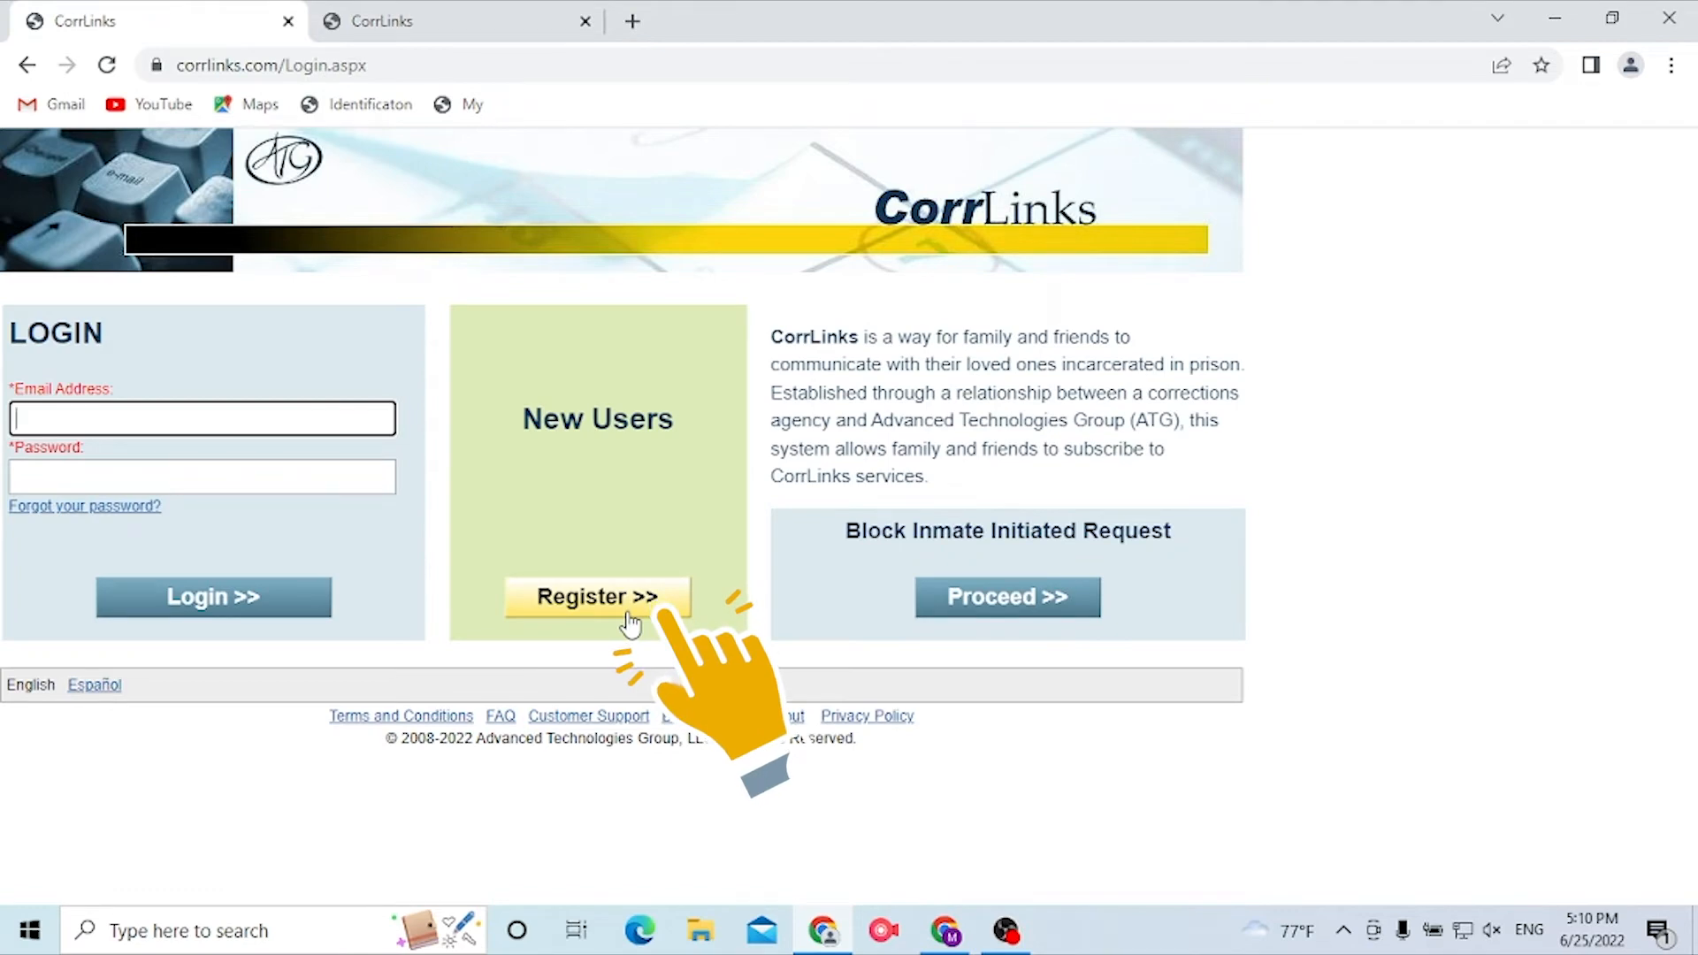
{"action": "left_click", "coordinate": [596, 596]}
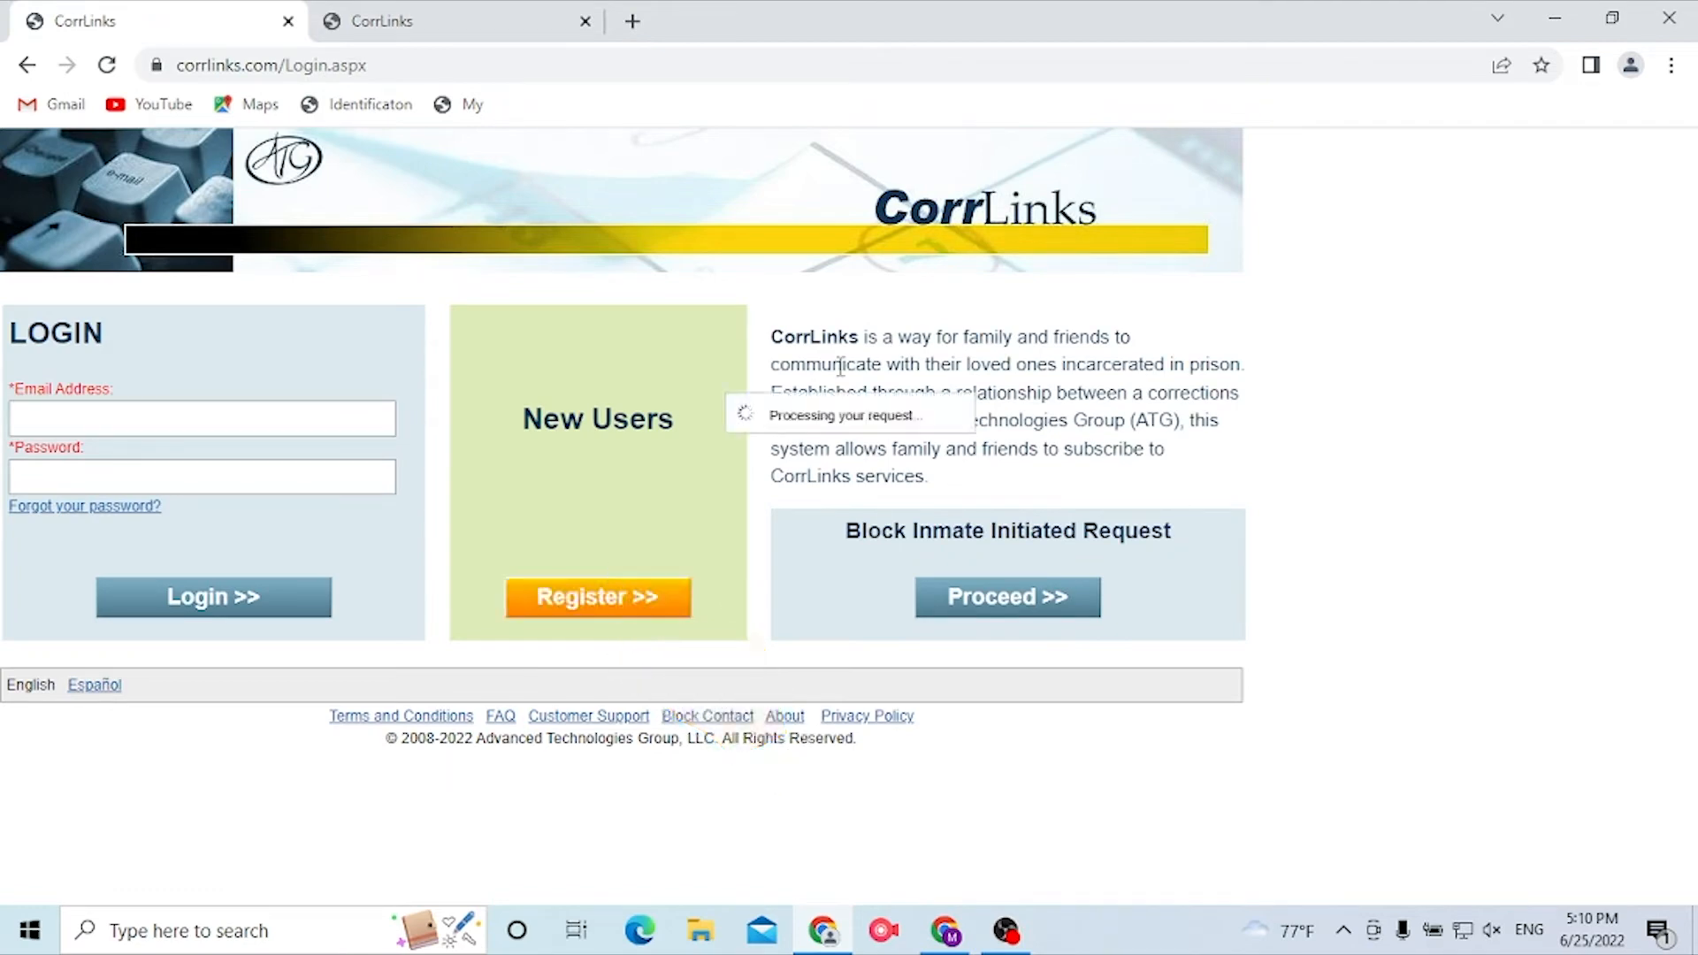
{"action": "left_click", "coordinate": [596, 596]}
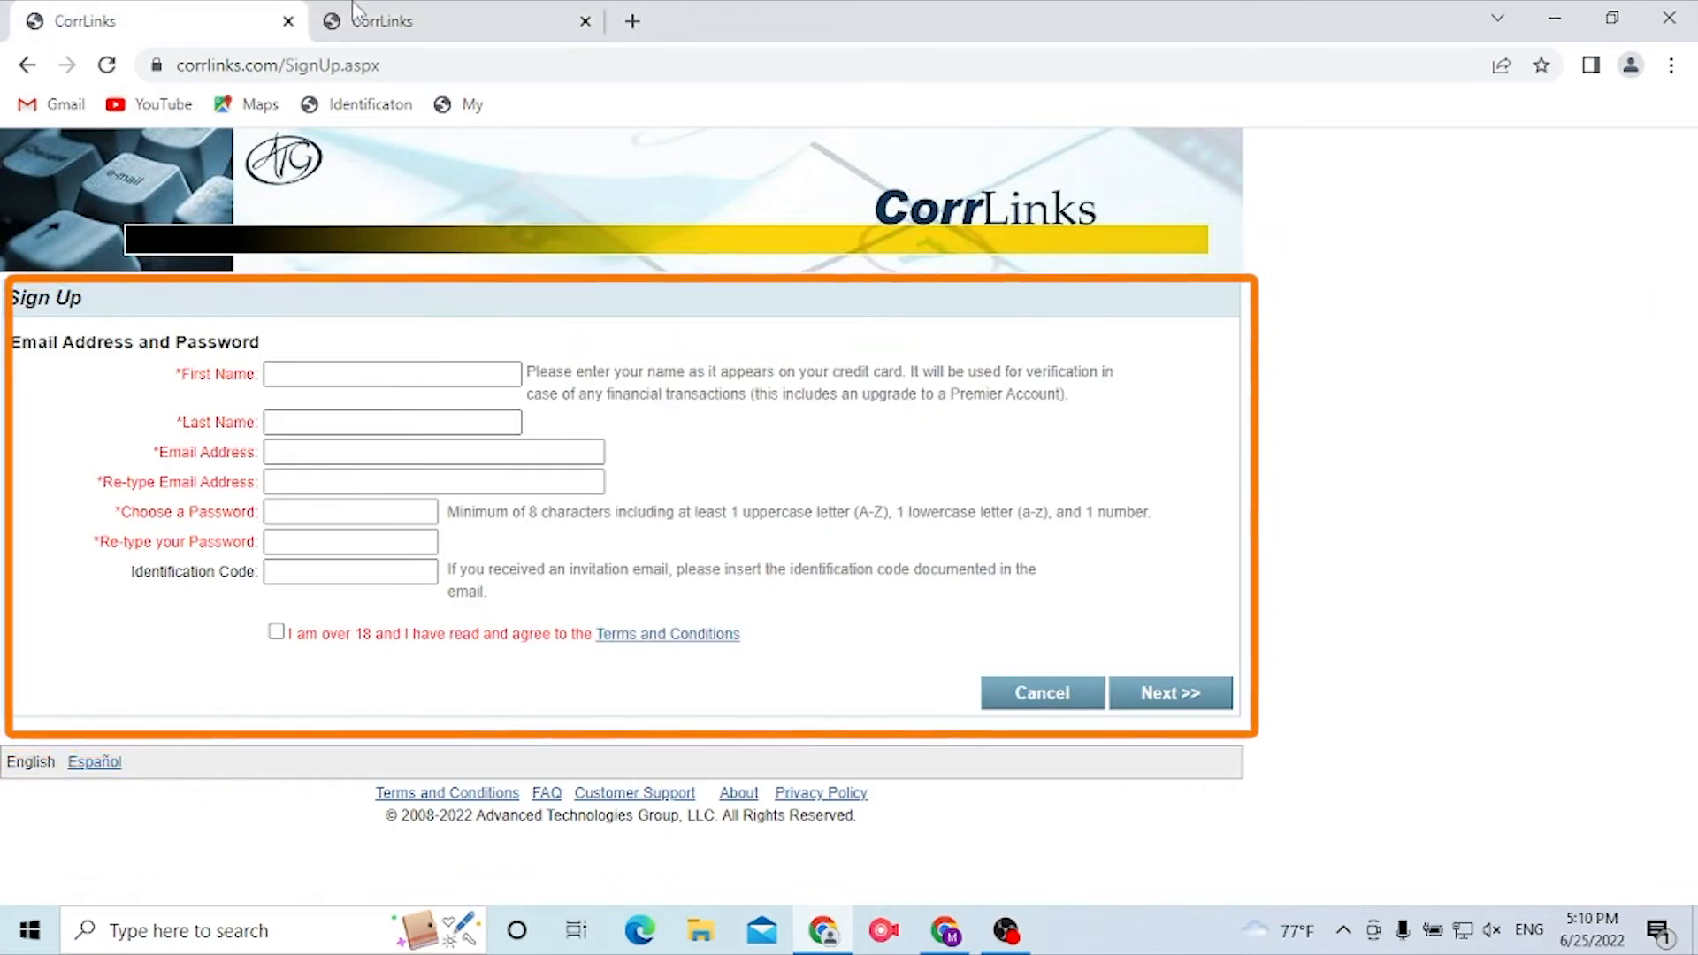
{"action": "mouse_move", "coordinate": [585, 21]}
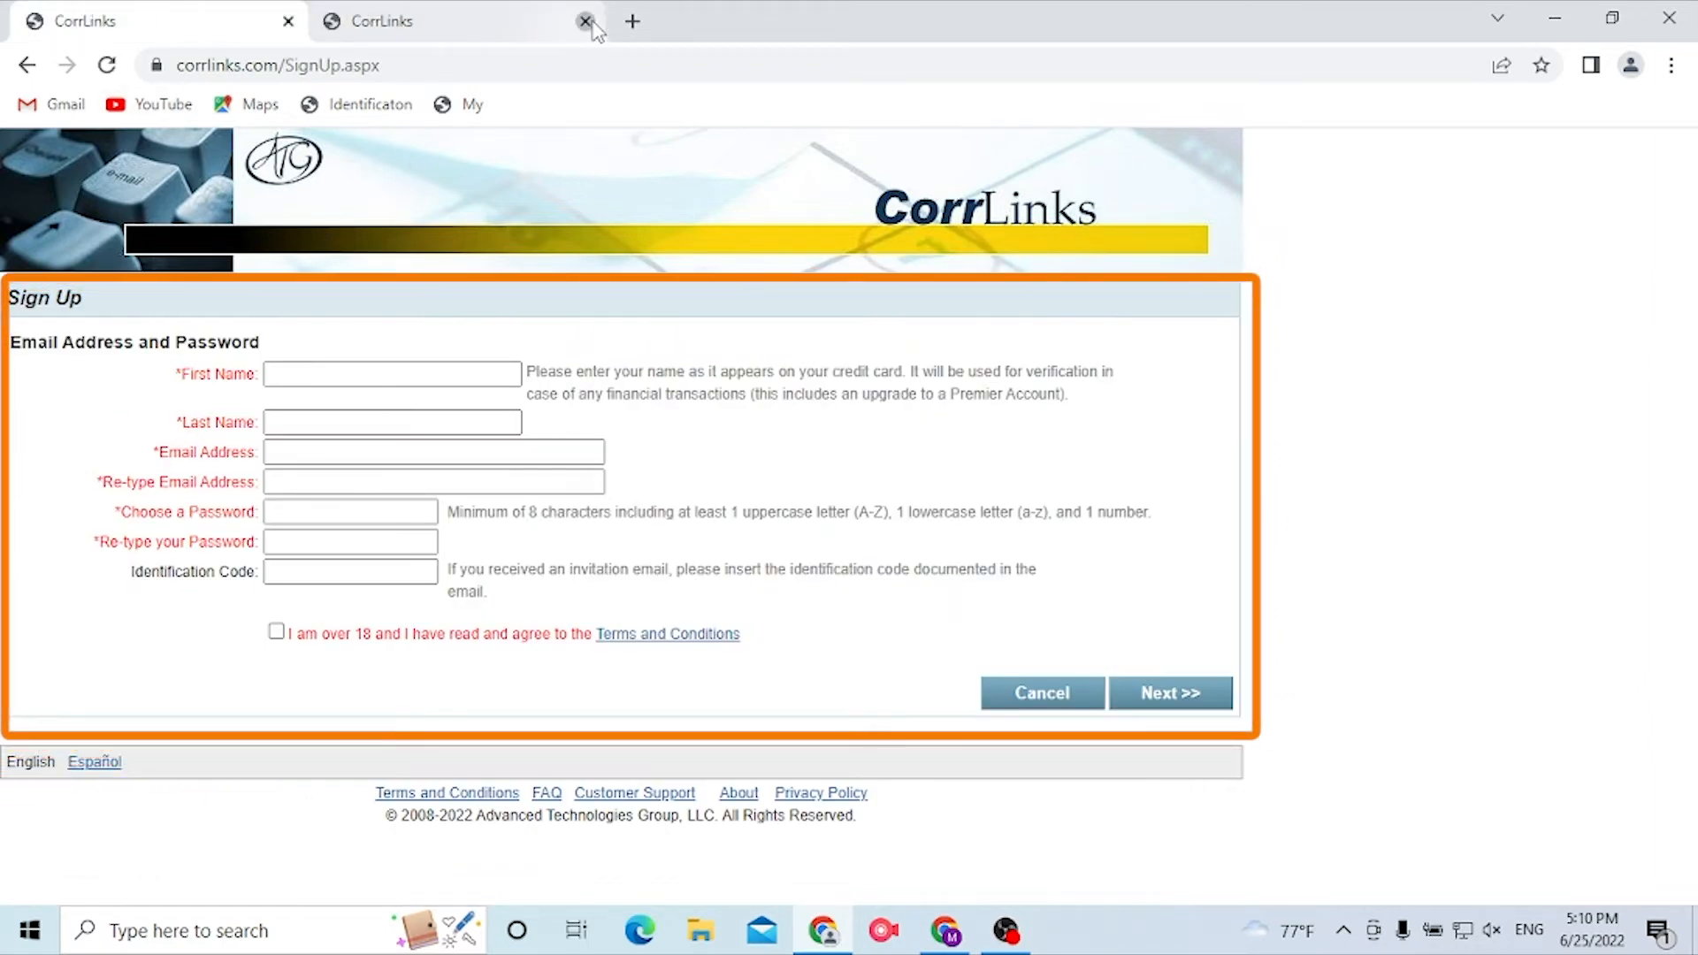
Close the duplicate CorrLinks tab and focus the empty Sign Up form's First Name field.
{"action": "left_click", "coordinate": [585, 21]}
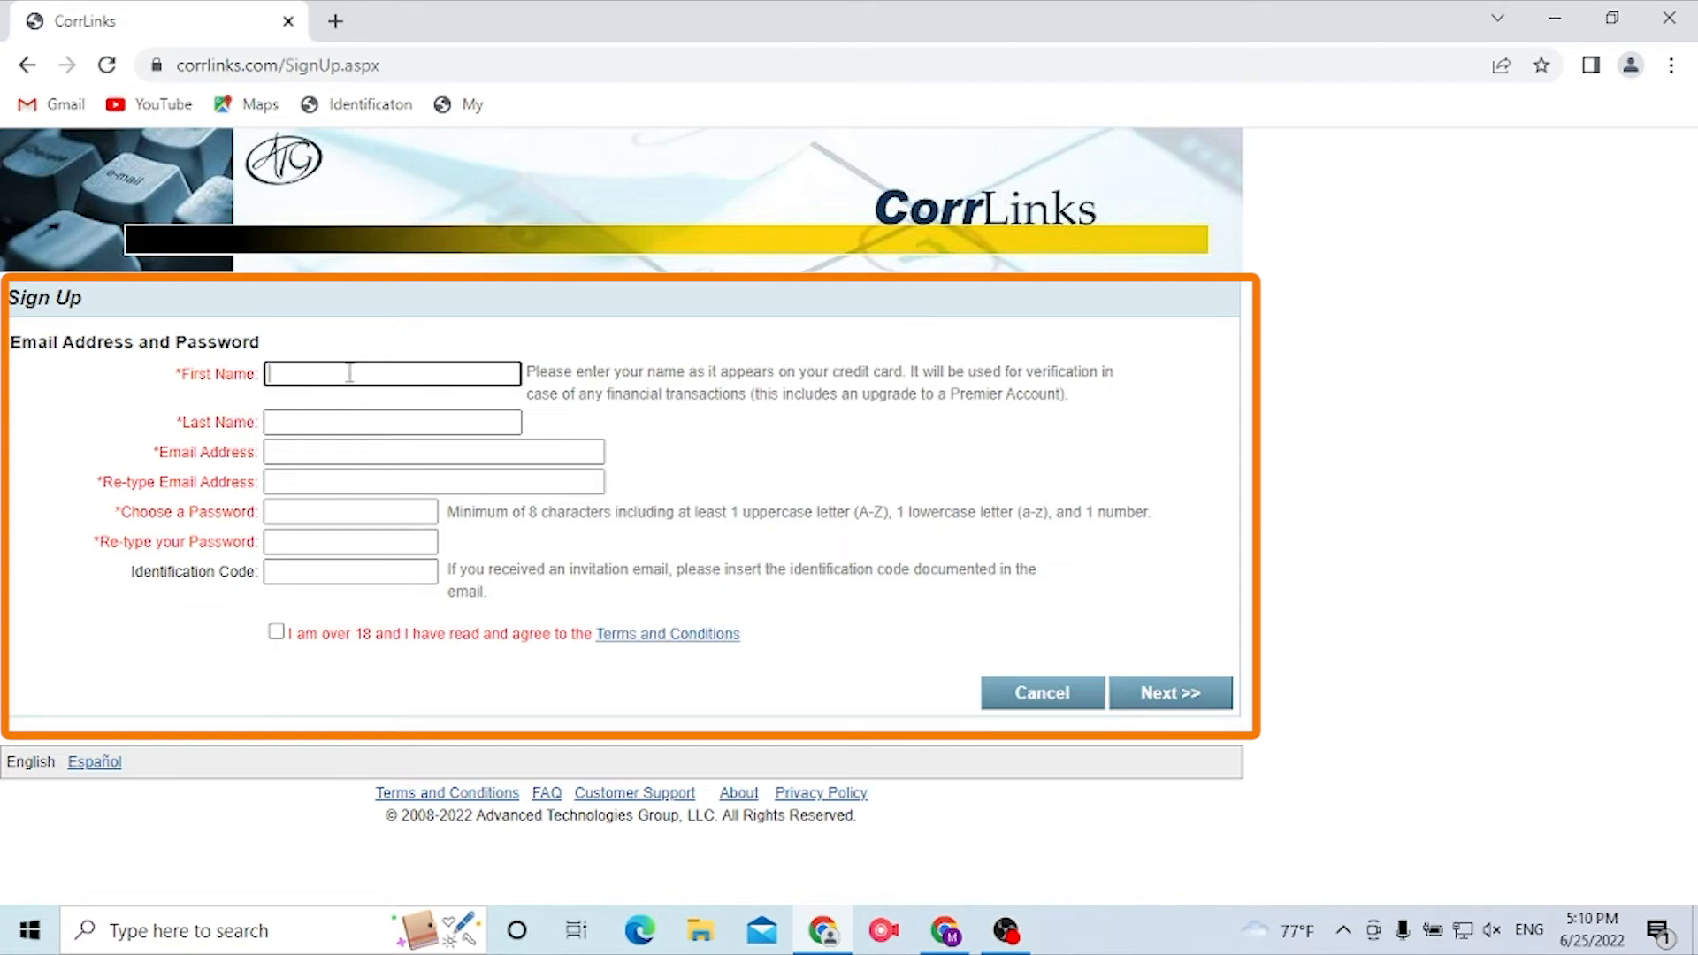
{"action": "left_click", "coordinate": [431, 451]}
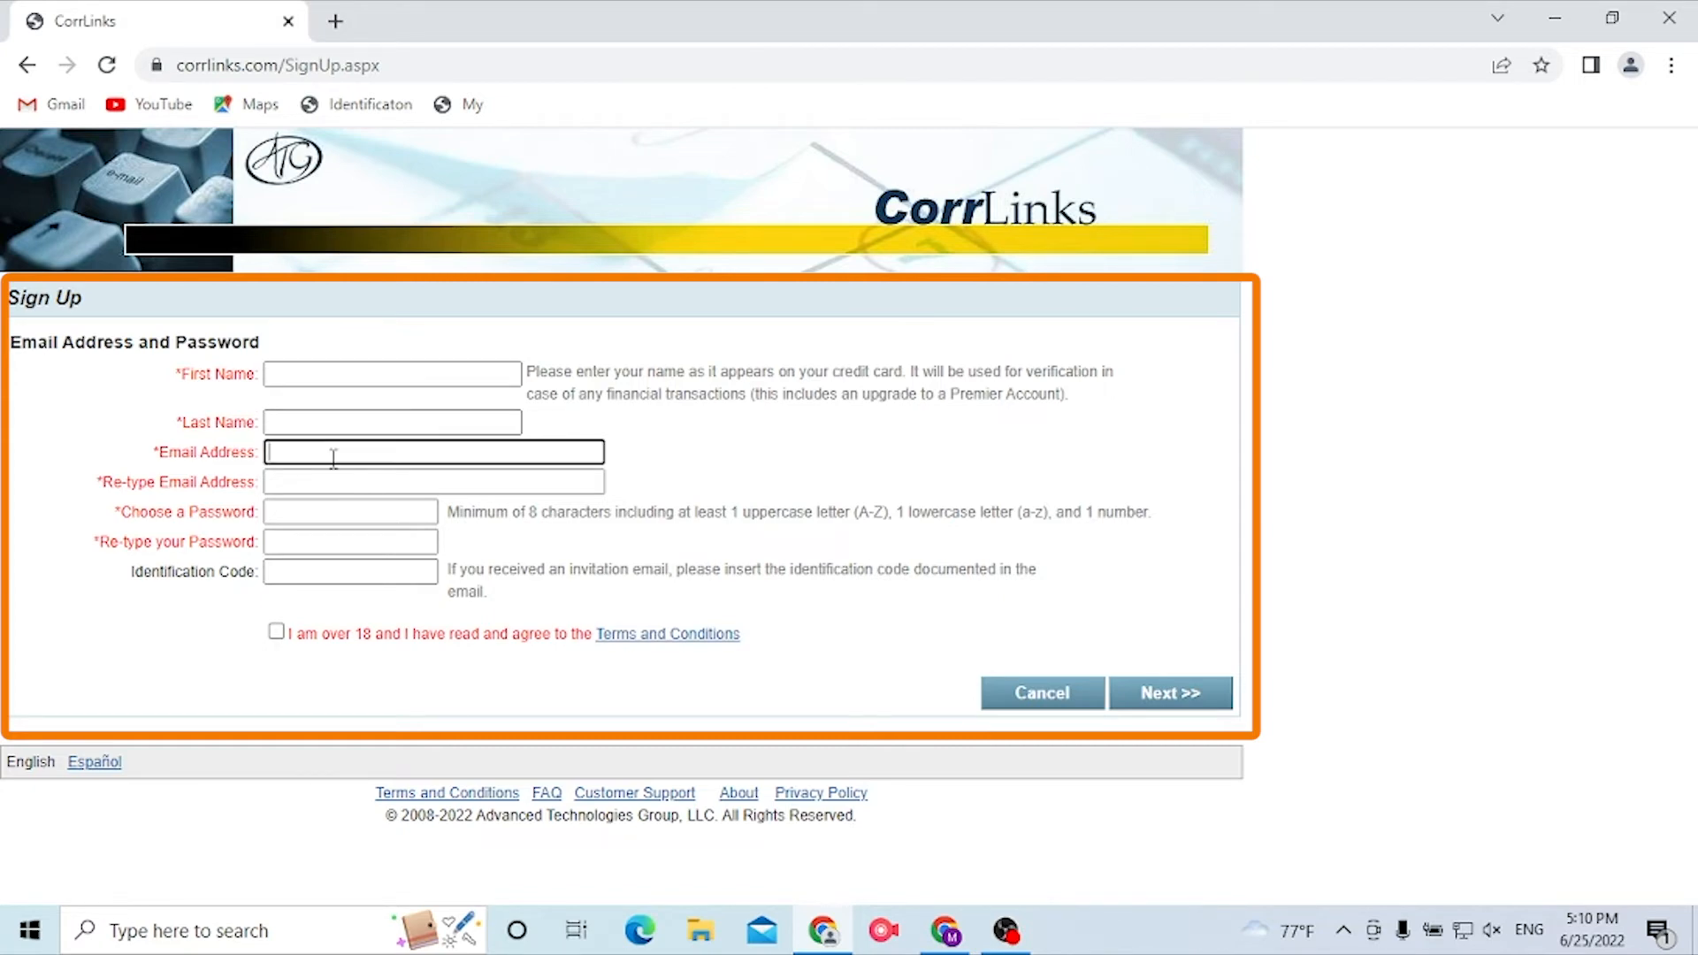
{"action": "left_click", "coordinate": [431, 481]}
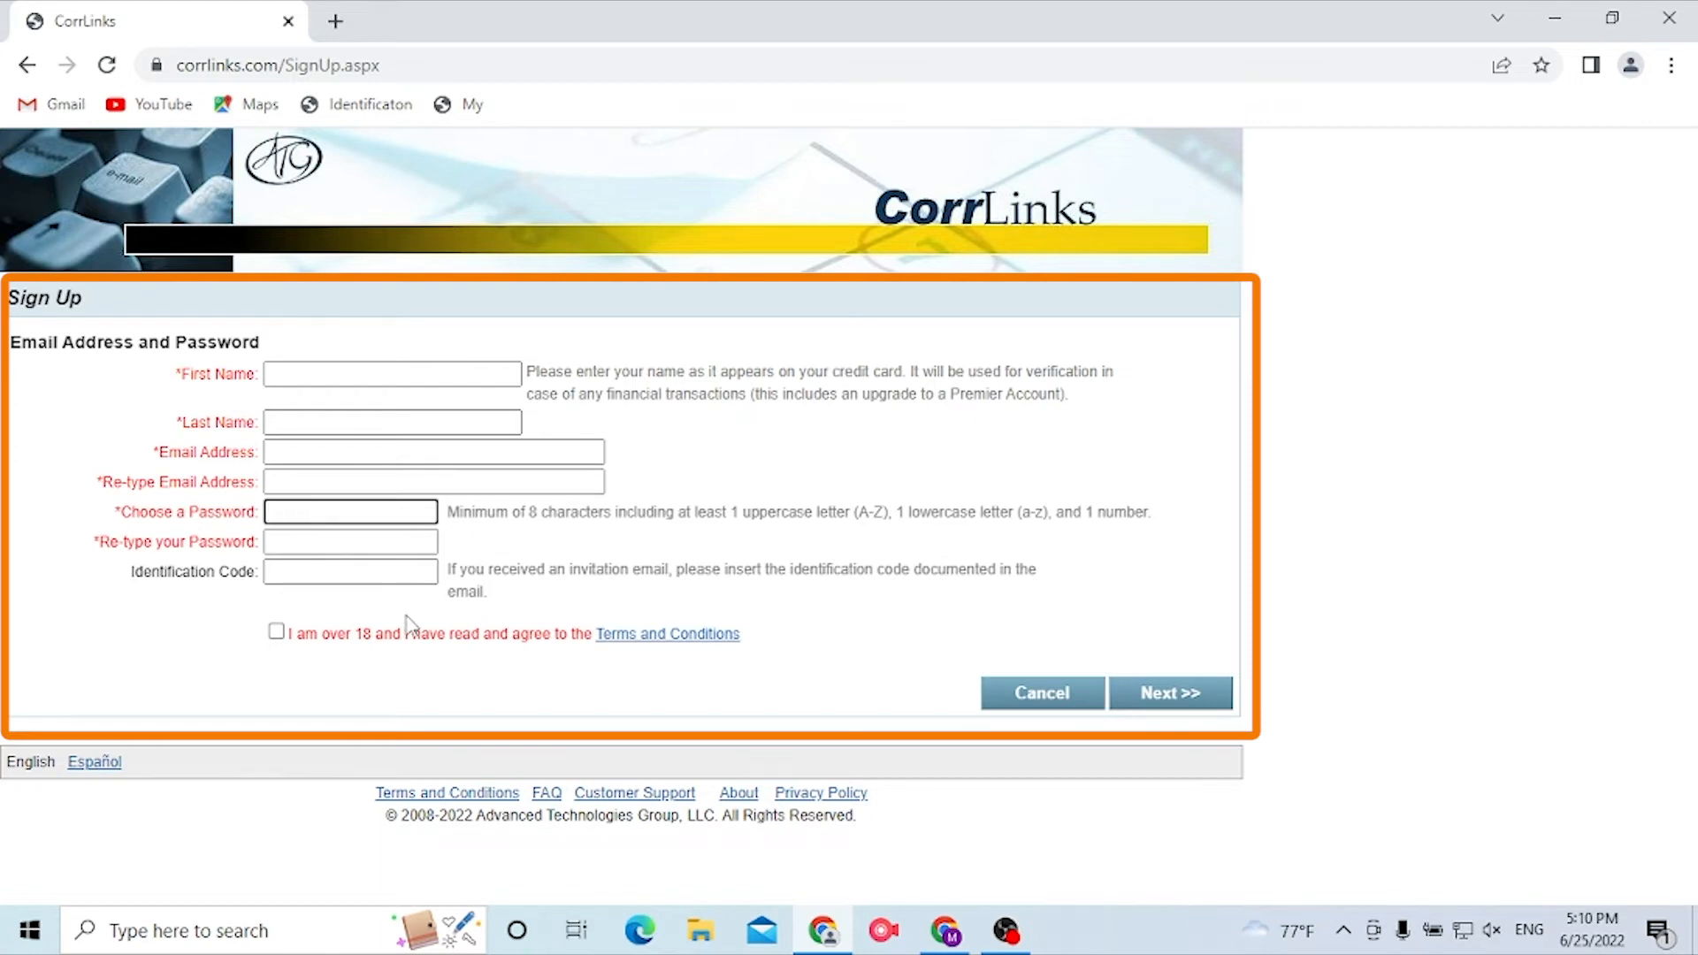
{"action": "left_click", "coordinate": [350, 571]}
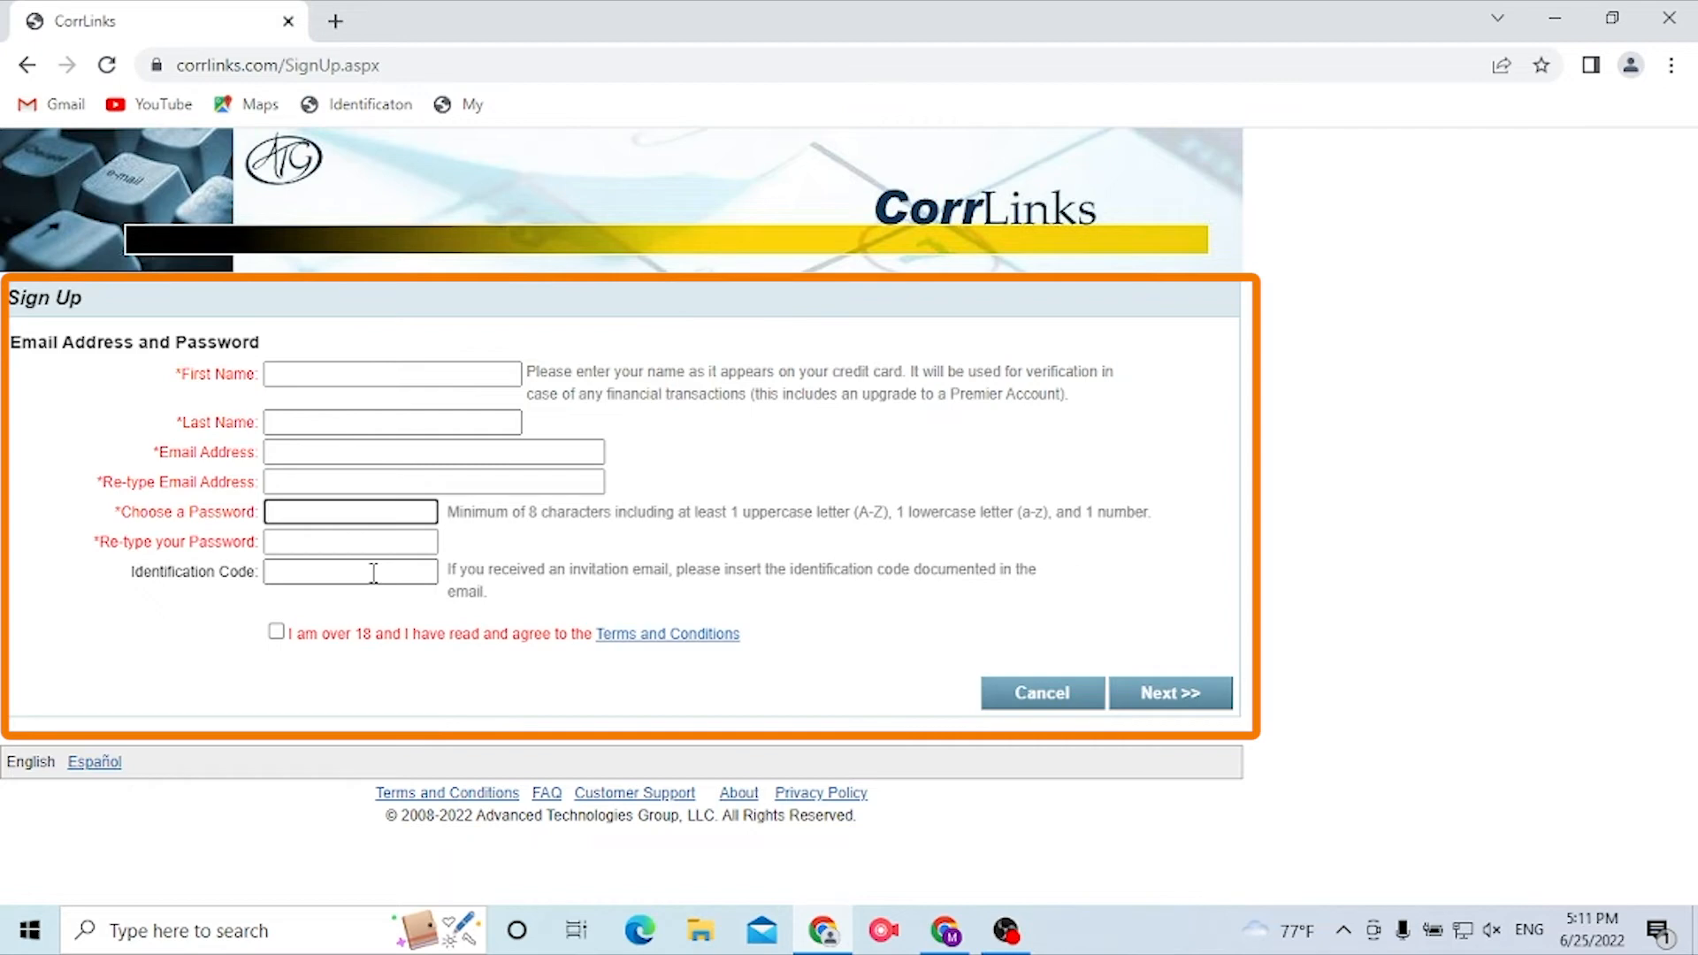
{"action": "left_click", "coordinate": [350, 571]}
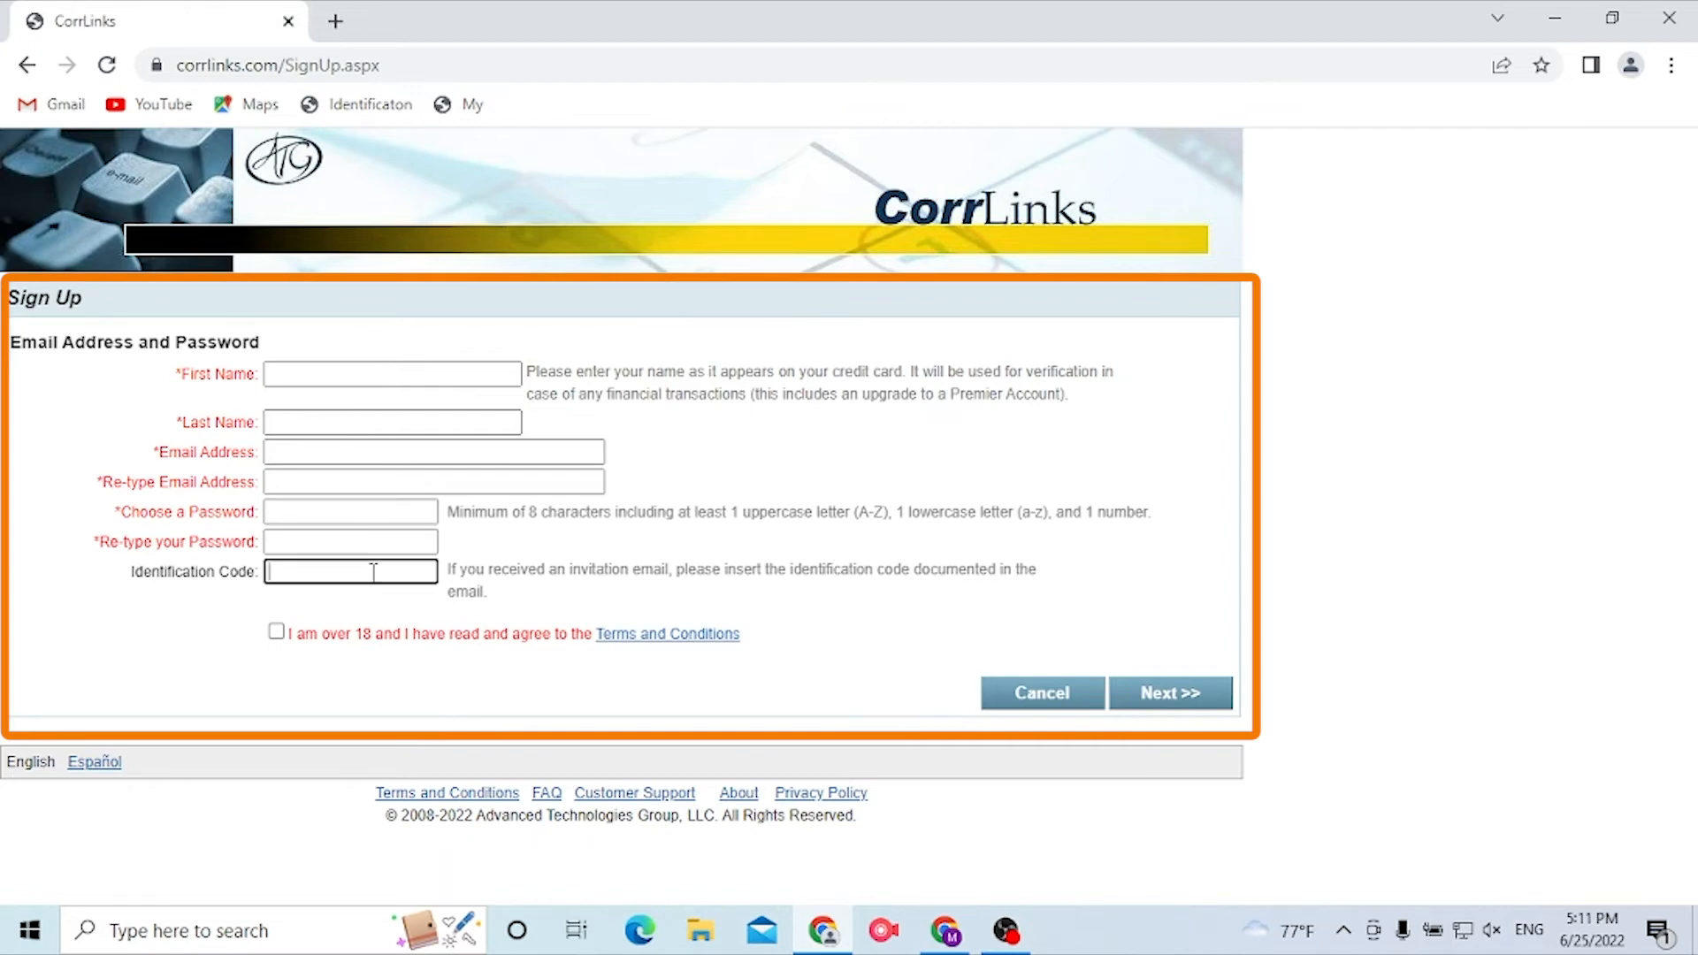
{"action": "left_click", "coordinate": [393, 373]}
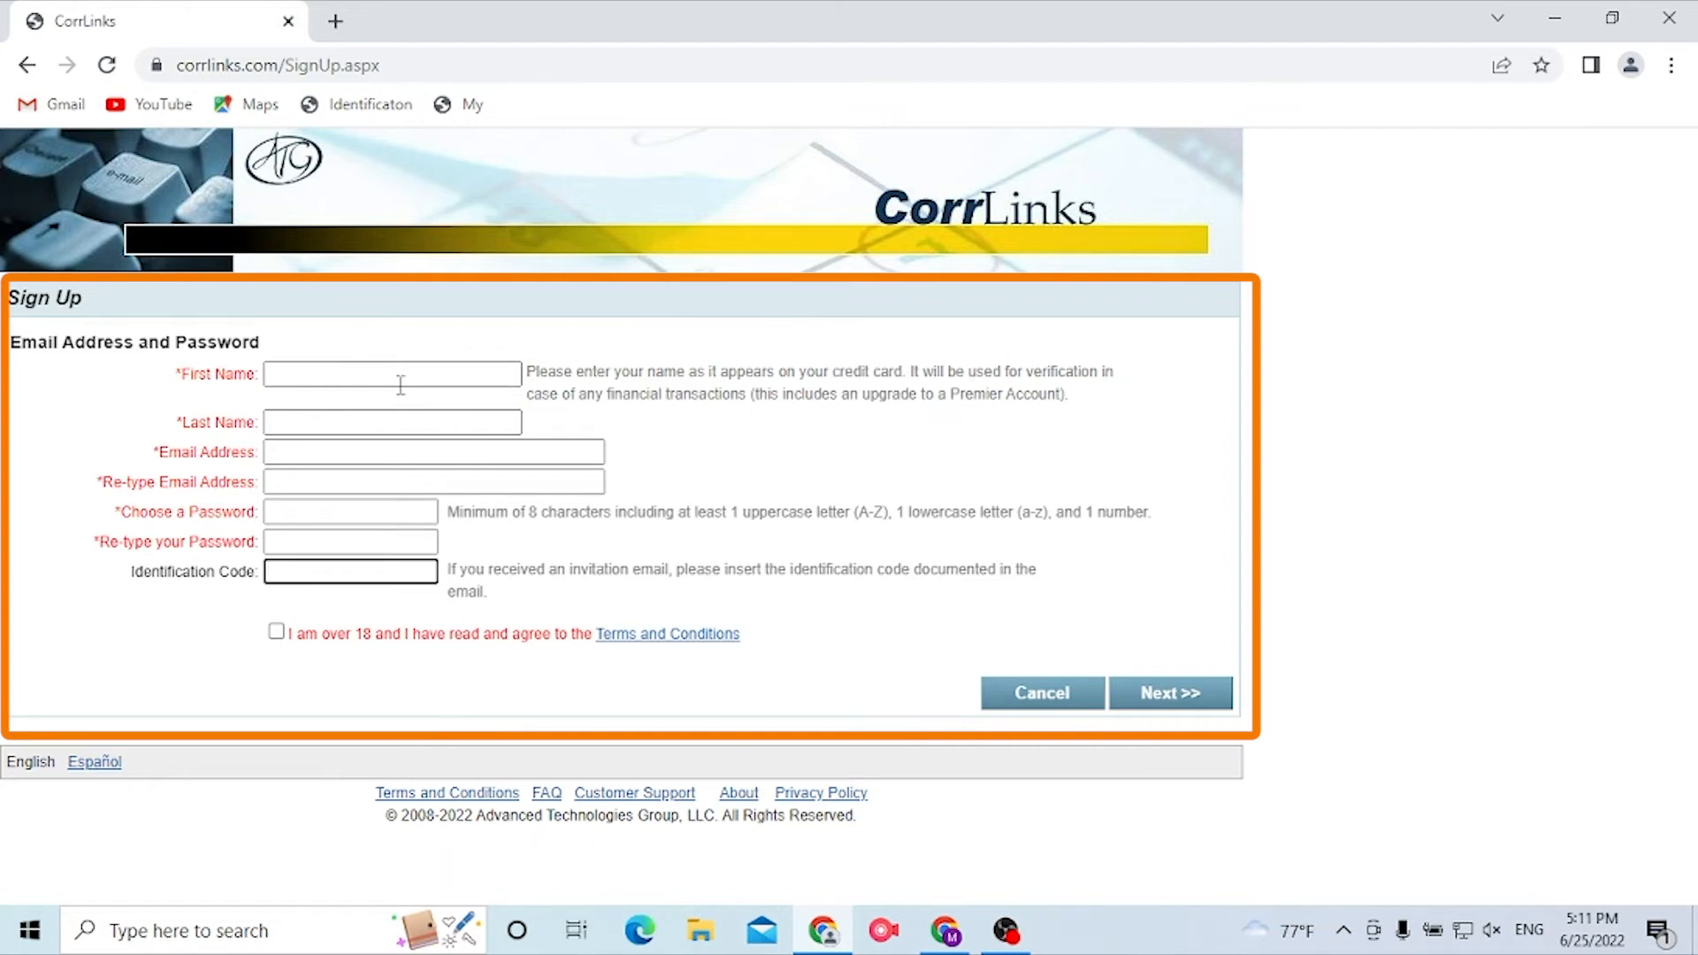
{"action": "type", "text": "shrestha"}
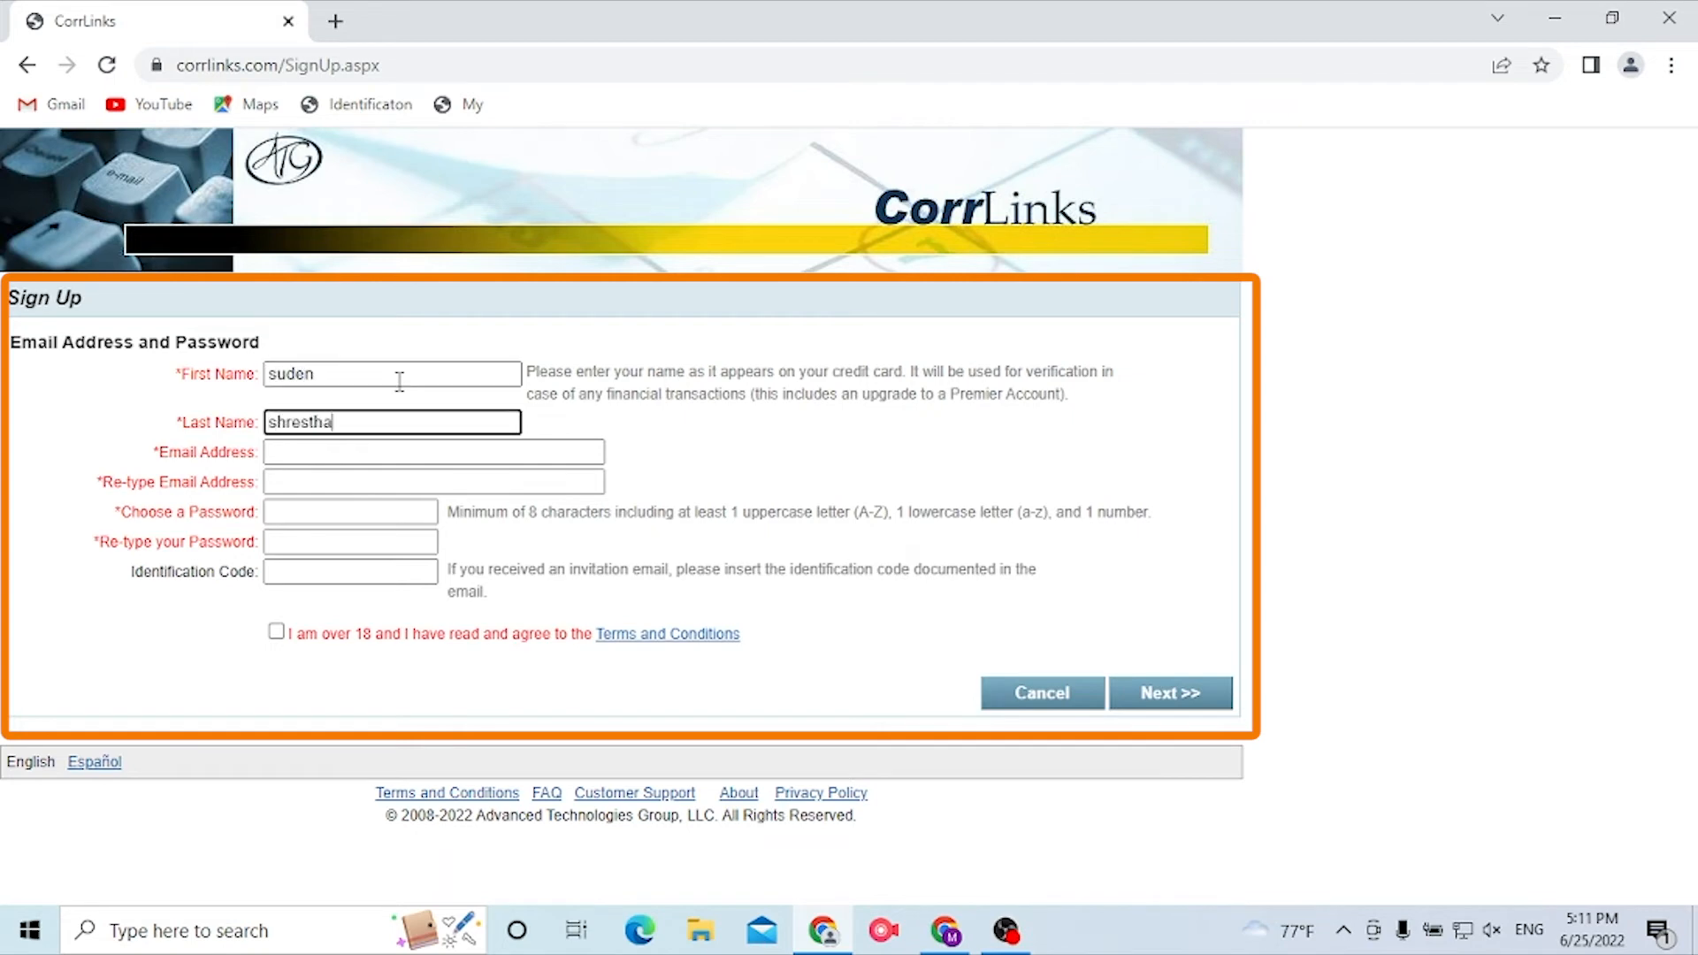
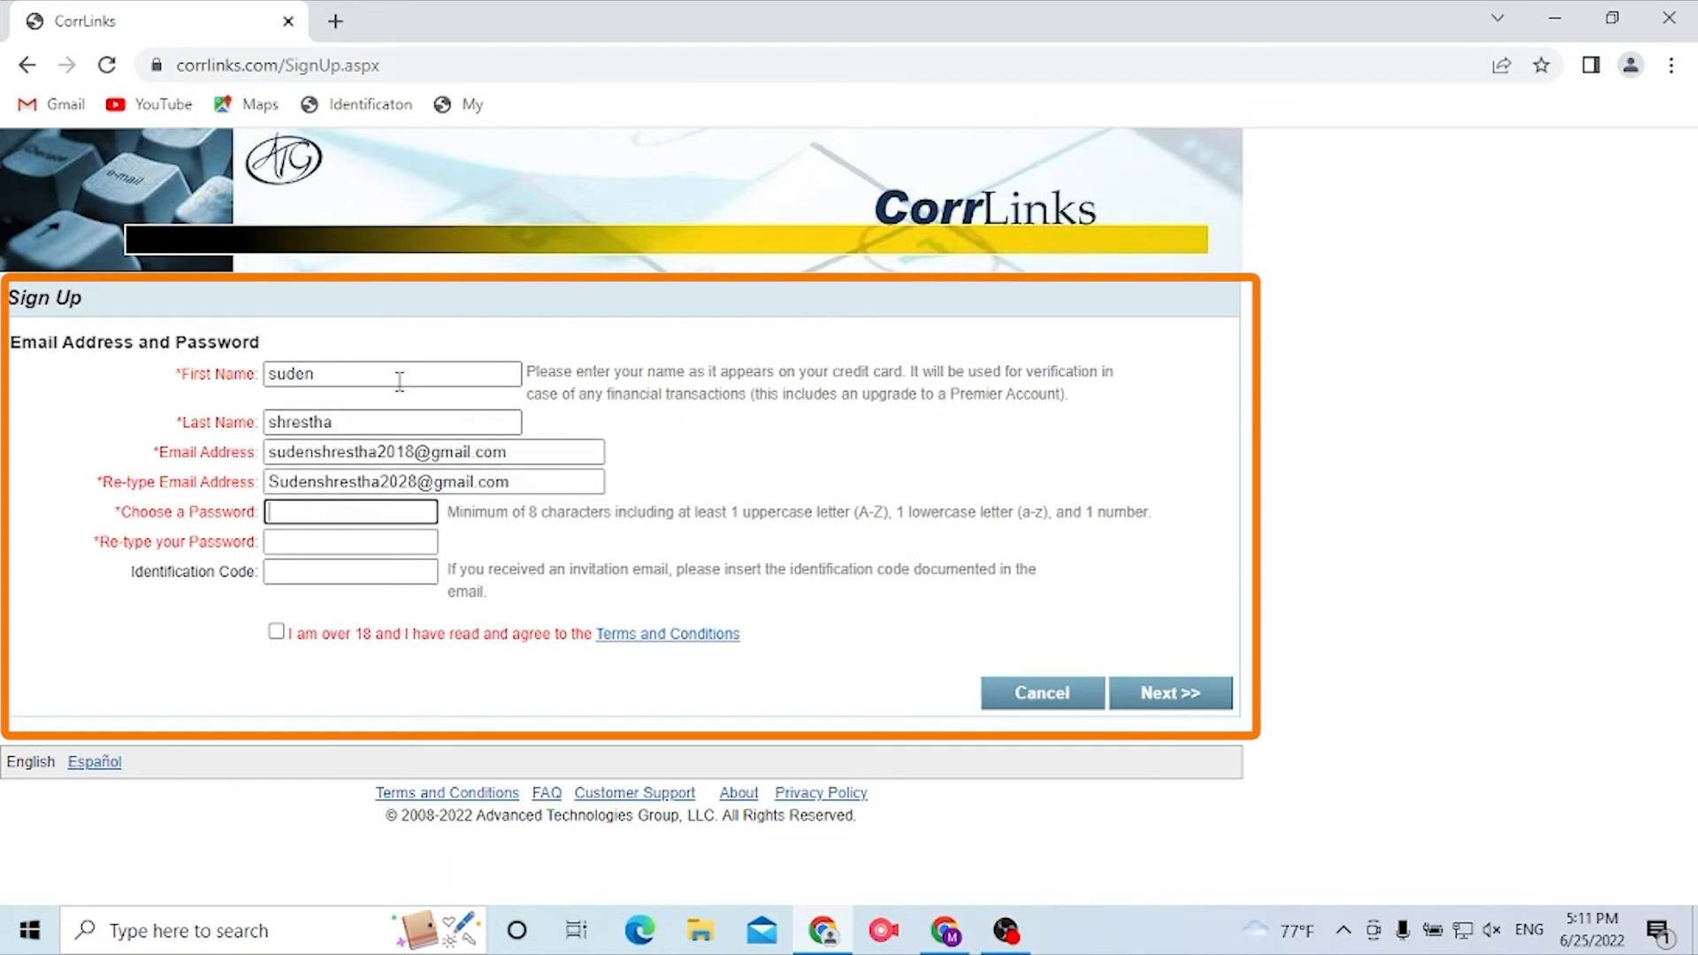
{"action": "type", "text": "password"}
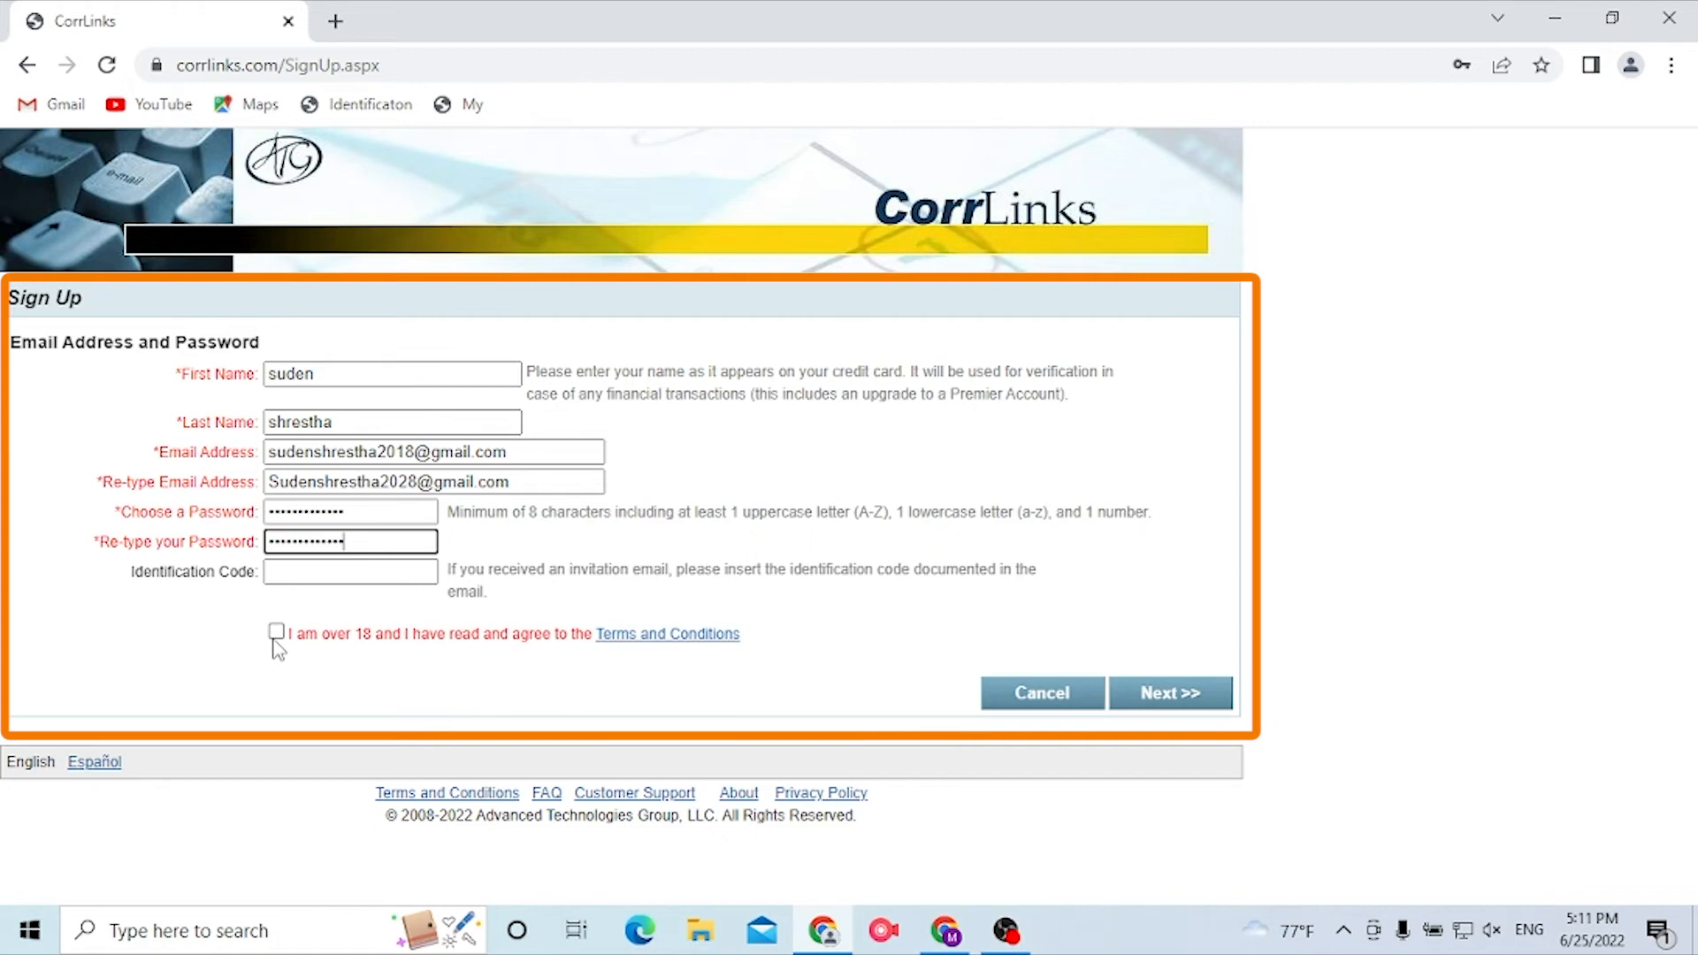
Tick the 'I am over 18' terms checkbox and clear the password field to re-enter it.
{"action": "left_click", "coordinate": [276, 630]}
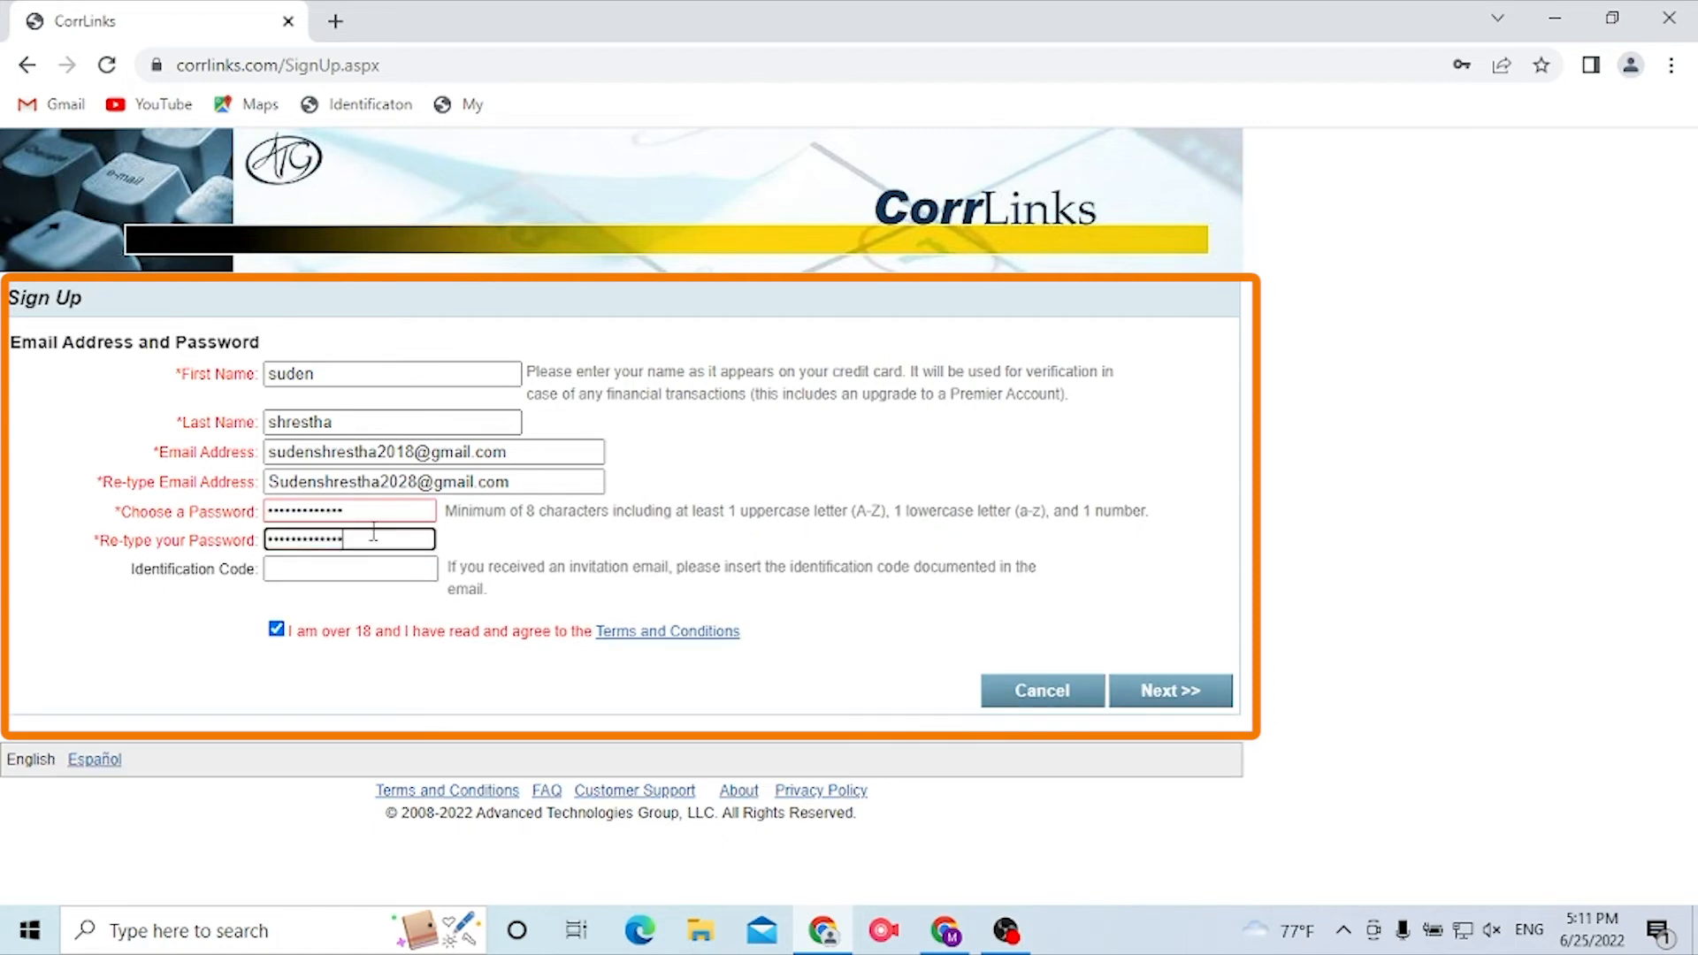
{"action": "triple_click", "coordinate": [349, 539]}
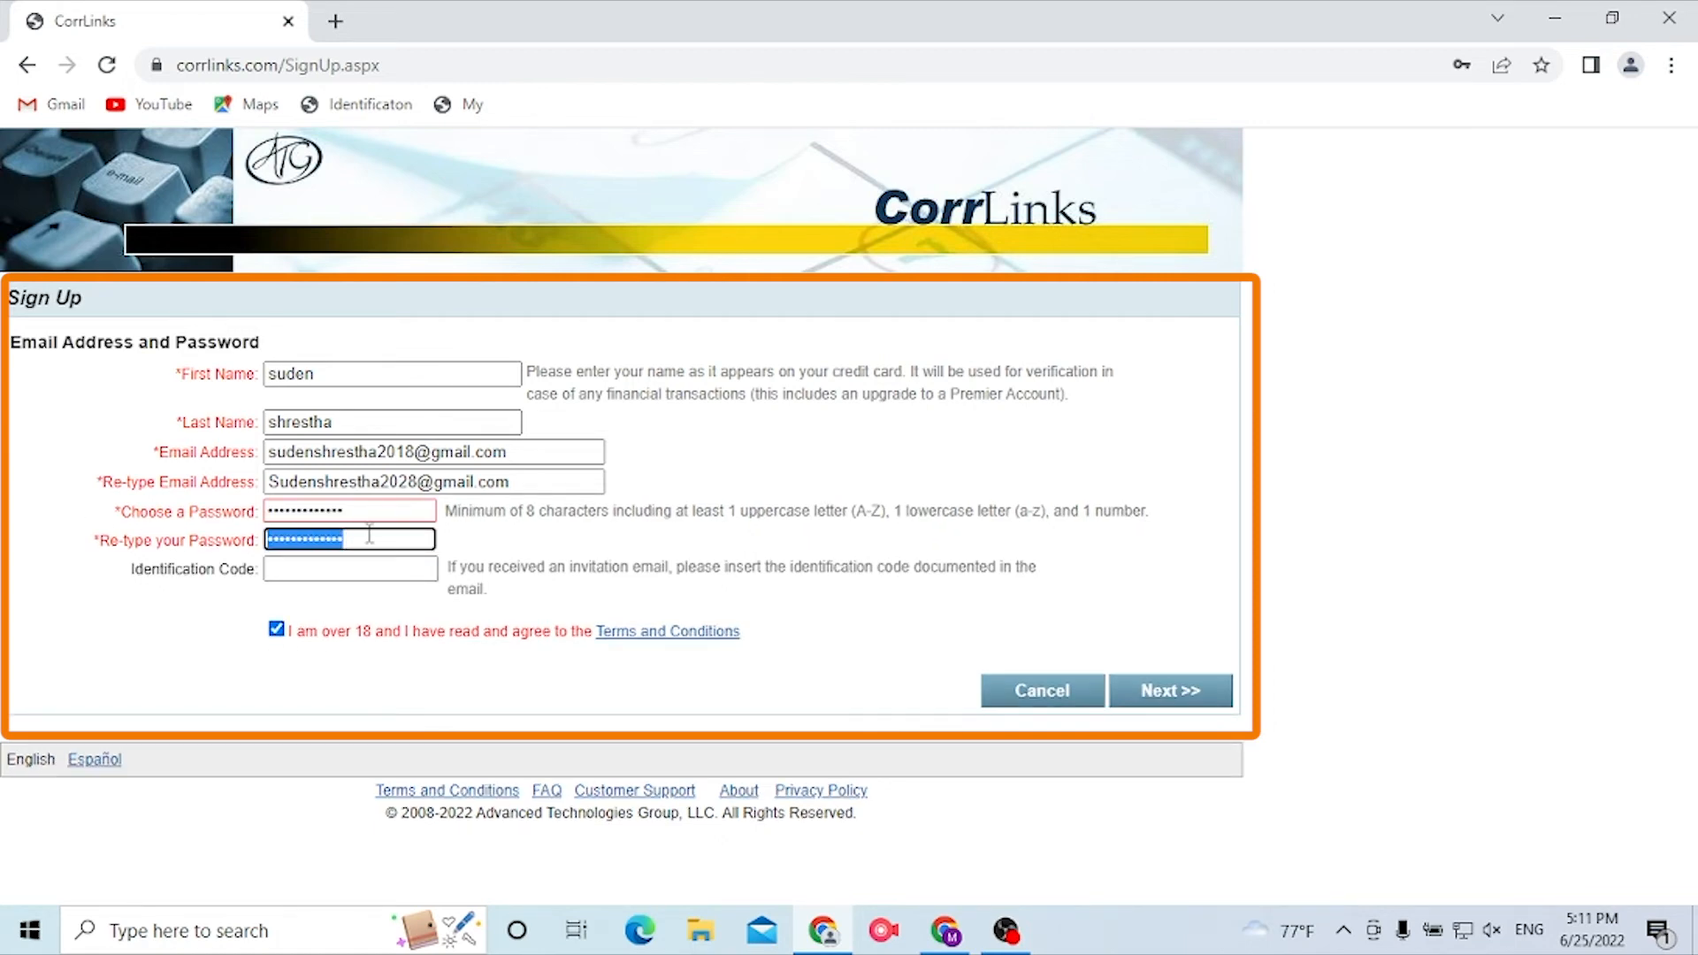
{"action": "left_click", "coordinate": [349, 509]}
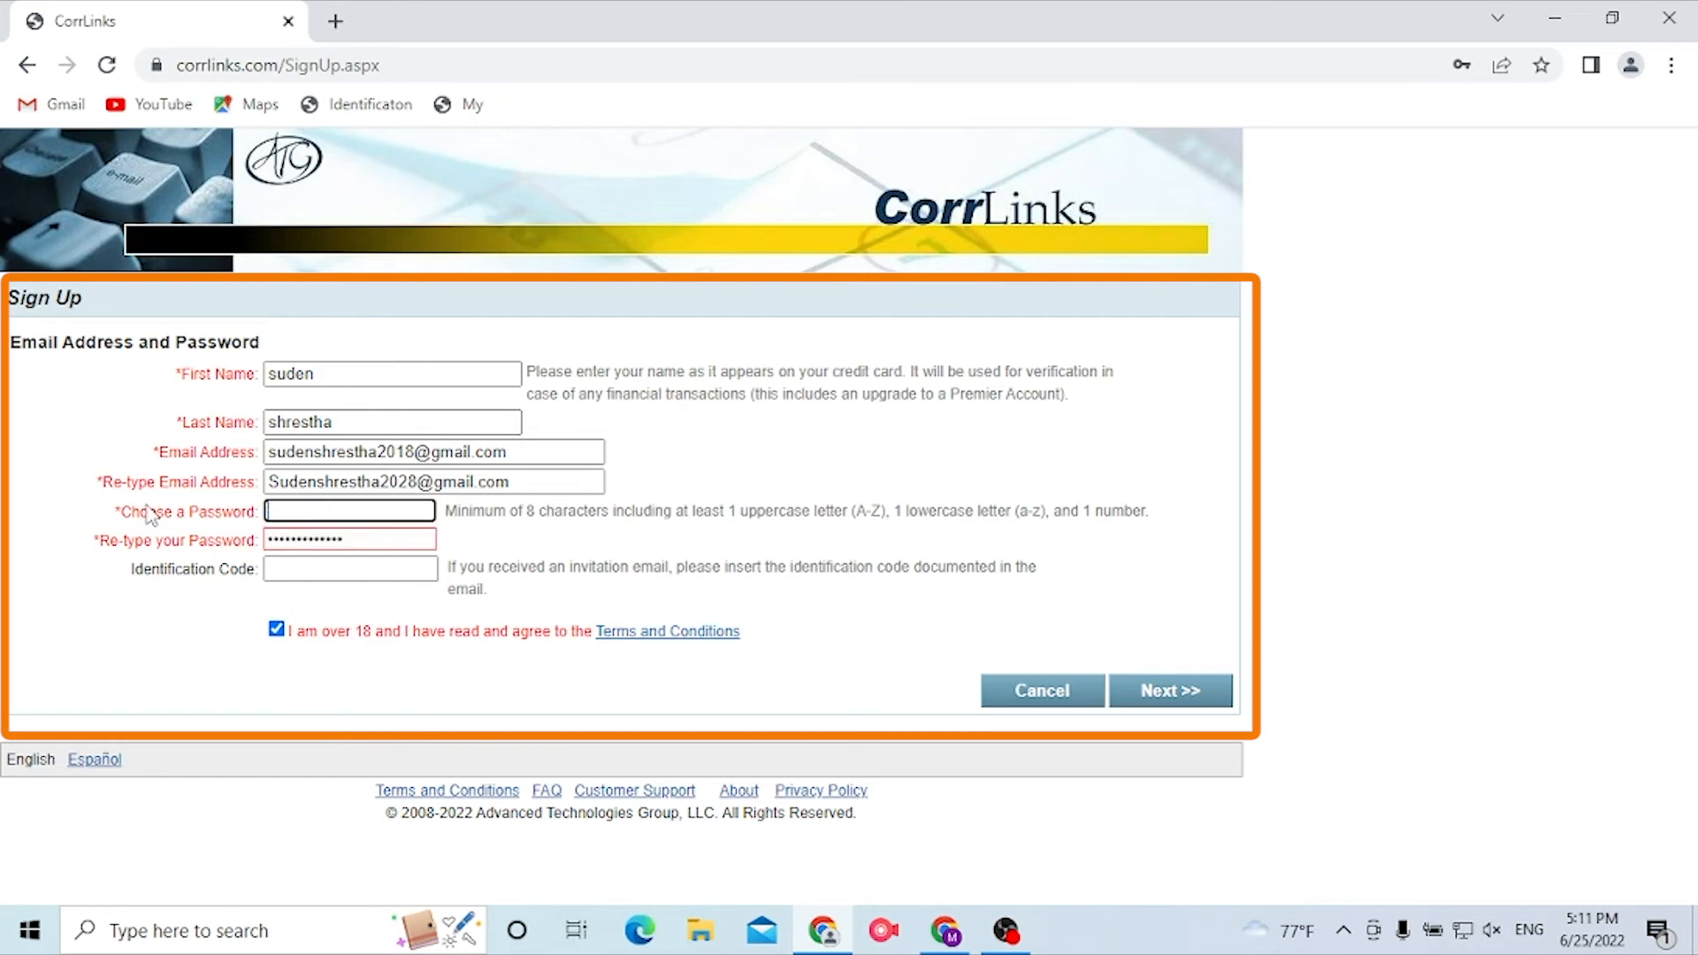